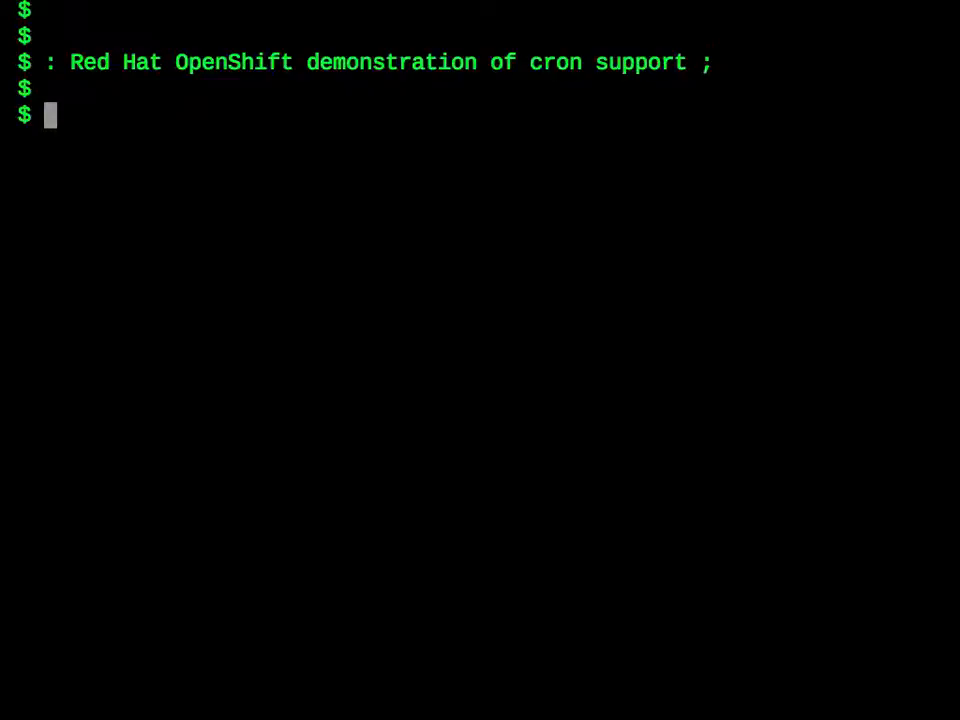
# - Begin an rhc OpenShift client command at the bash prompt
pyautogui.write('rhc')
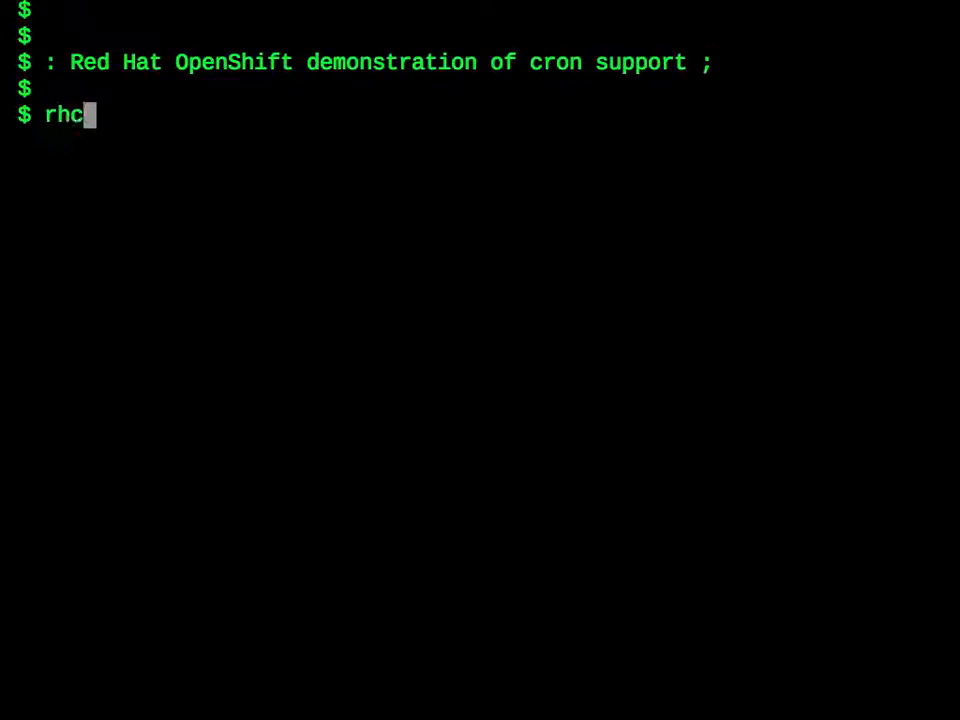
# - Create the php-5.3 application cht with rhc-create-app -t php-5.3 -a cht, confirming with the password
pyautogui.write('-create-ap')
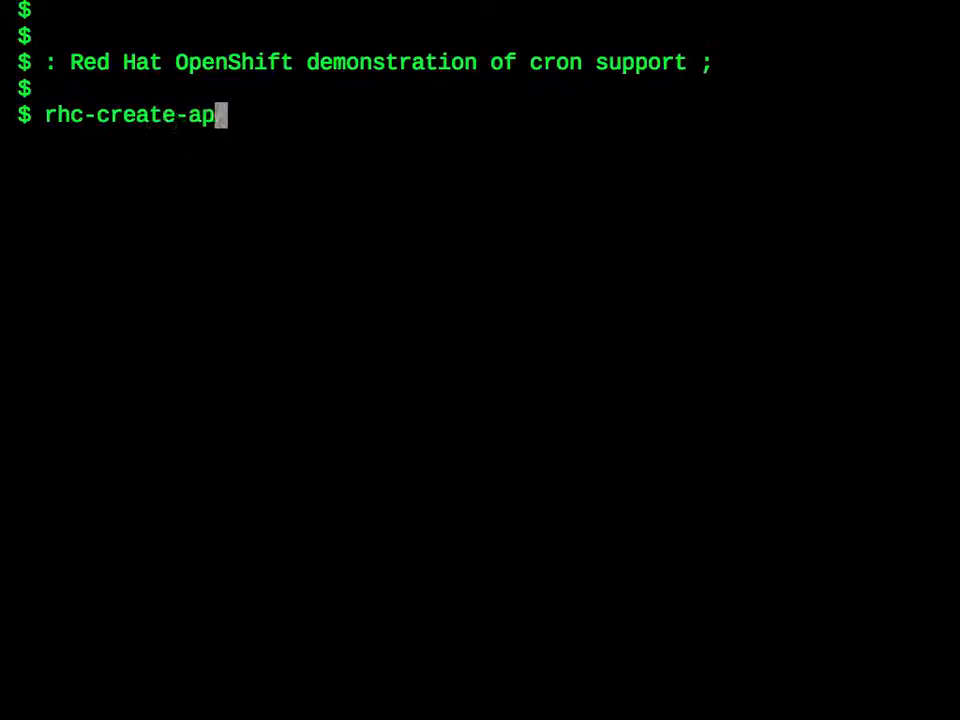
pyautogui.write('p -t')
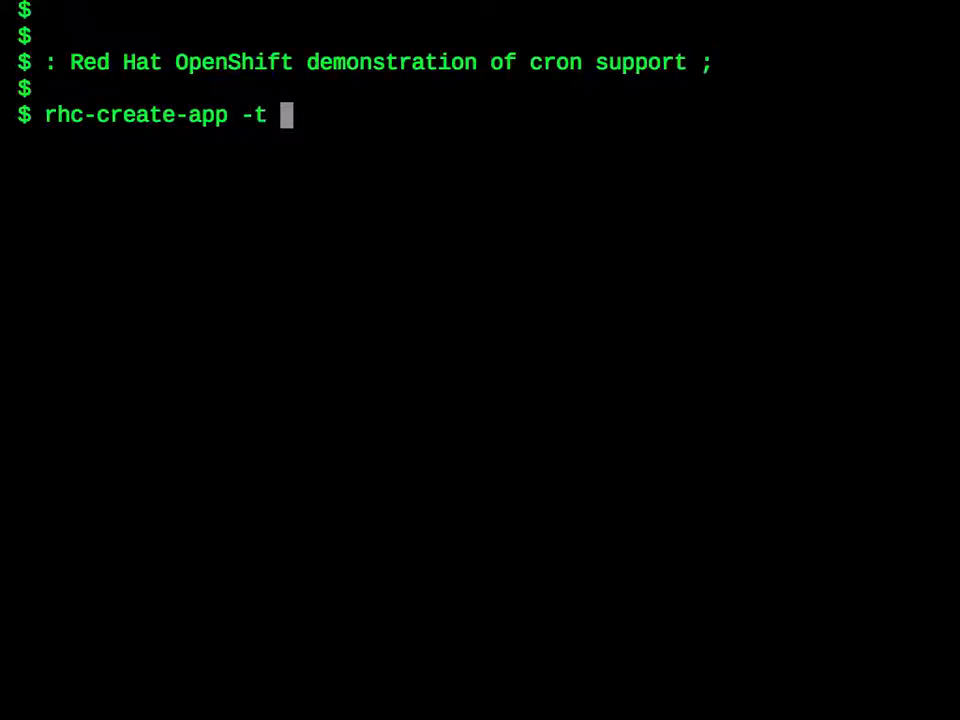
pyautogui.write('php')
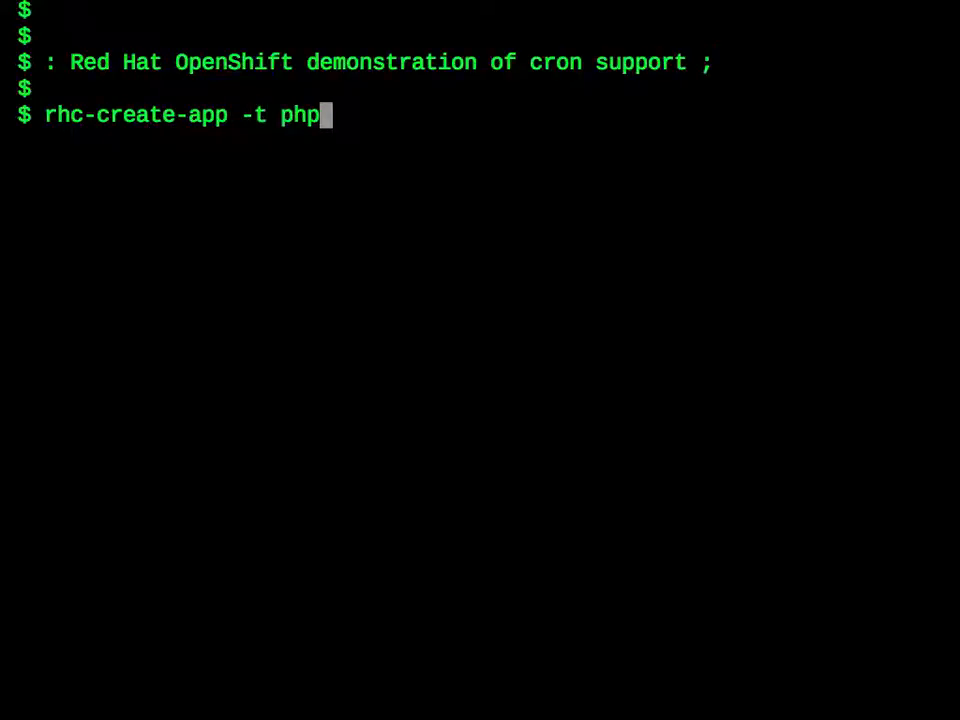
pyautogui.write('-5.3 -')
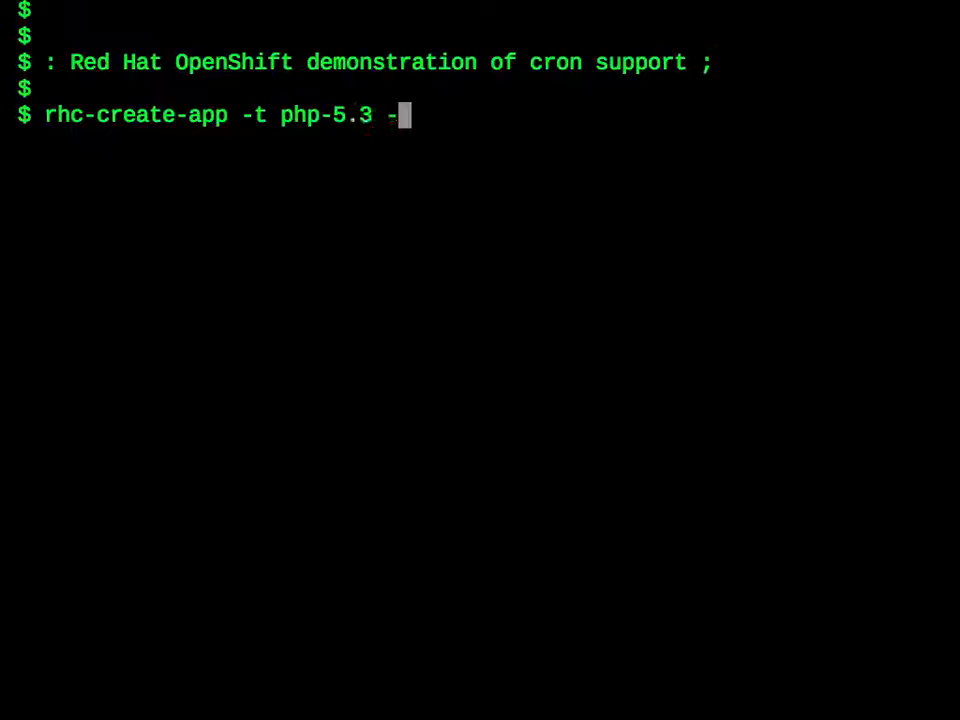
pyautogui.write('a ch')
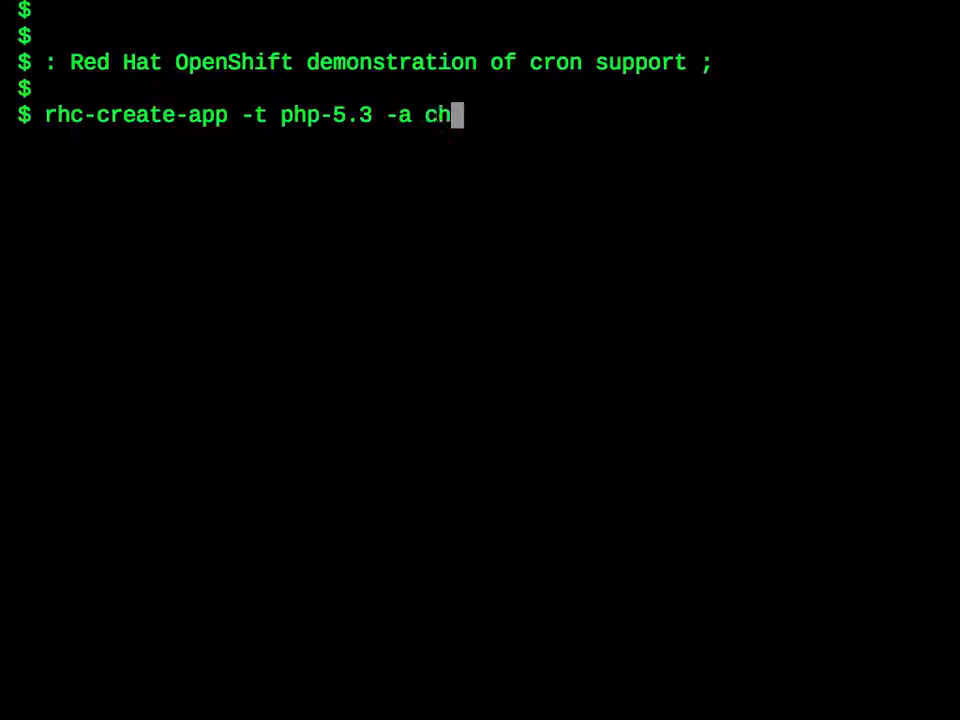
pyautogui.write('t')
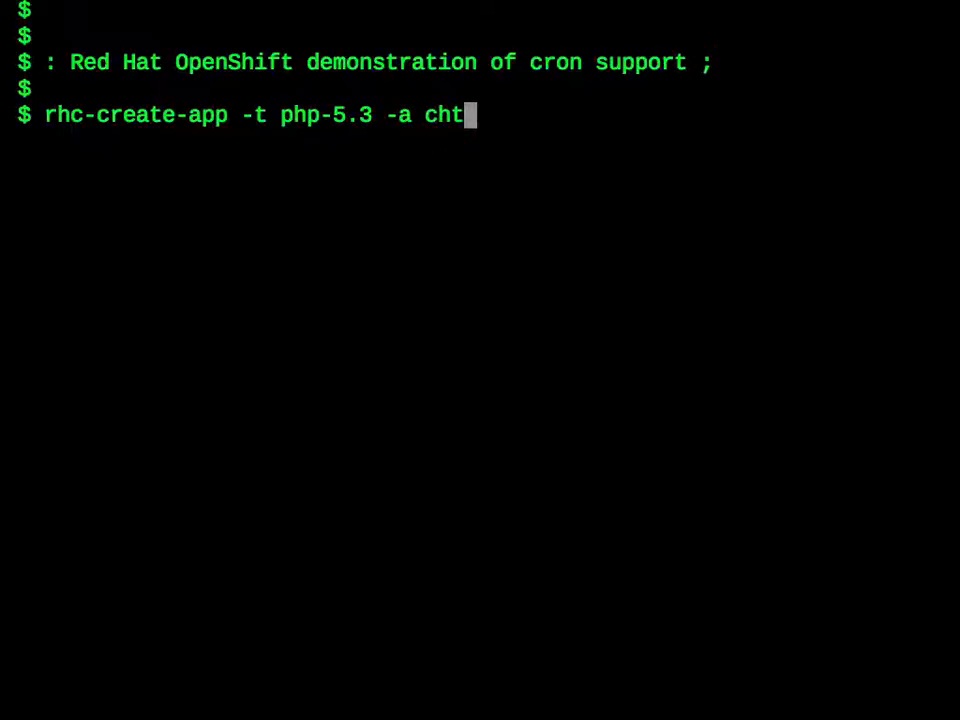
pyautogui.press('Return')
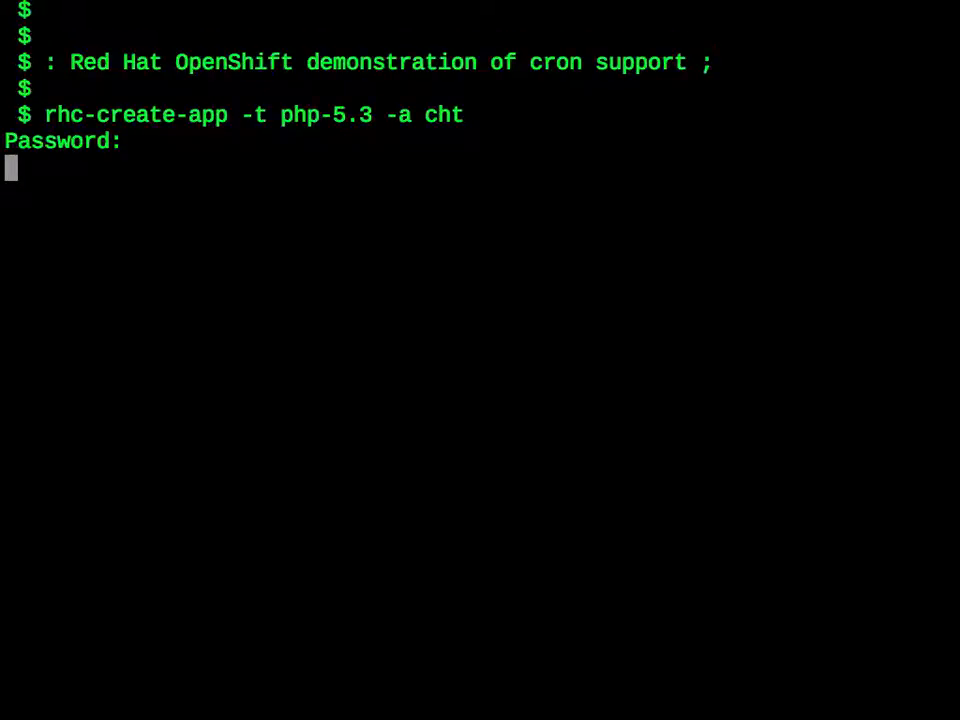
pyautogui.press('Return')
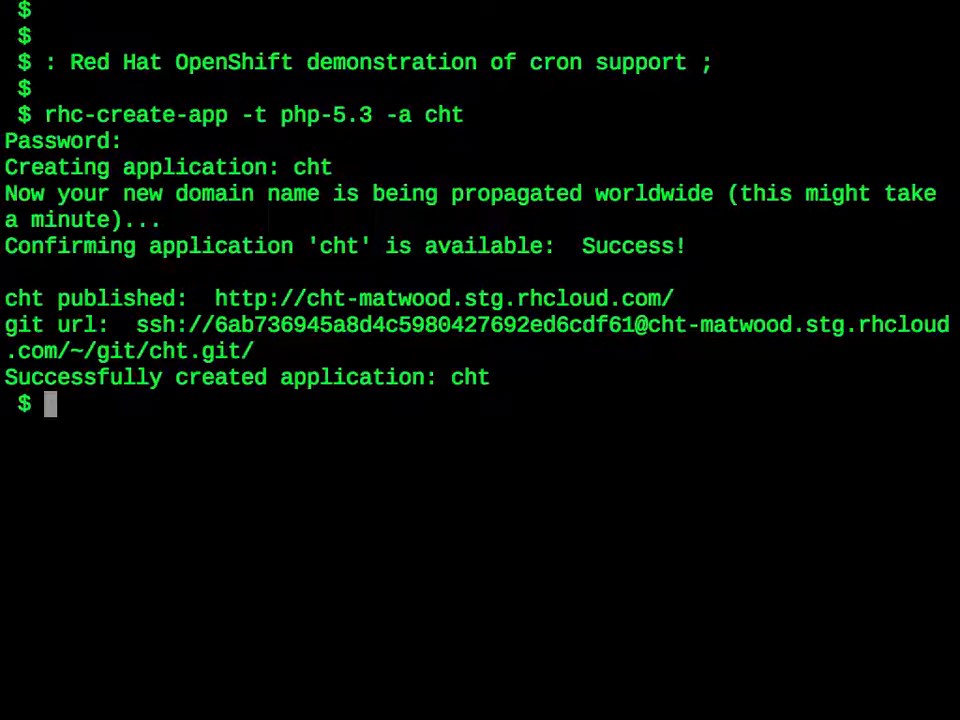
pyautogui.write('rhc-ct')
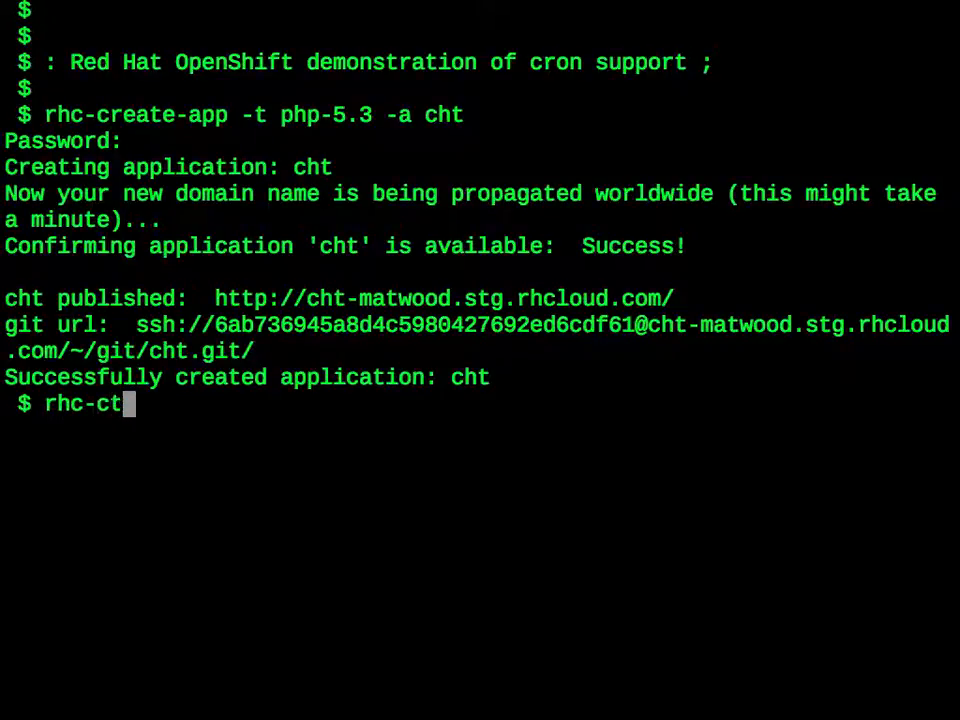
# - Add the cron-1.4 cartridge to cht with rhc-ctl-app -a cht -e add-cron-1.4, confirming with the password
pyautogui.write('l-app')
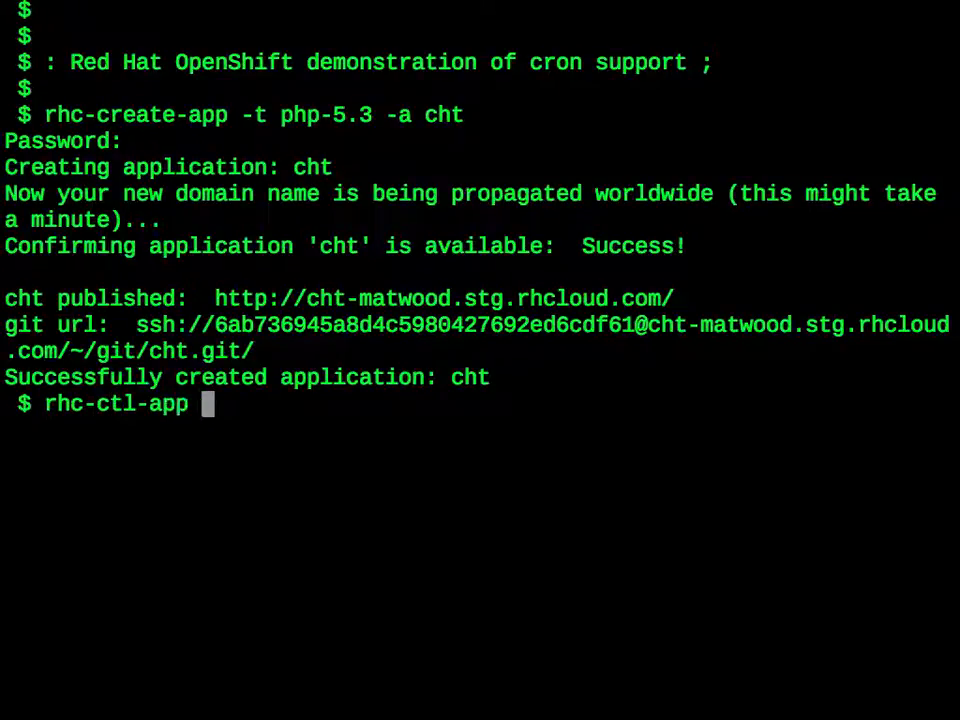
pyautogui.write('-a')
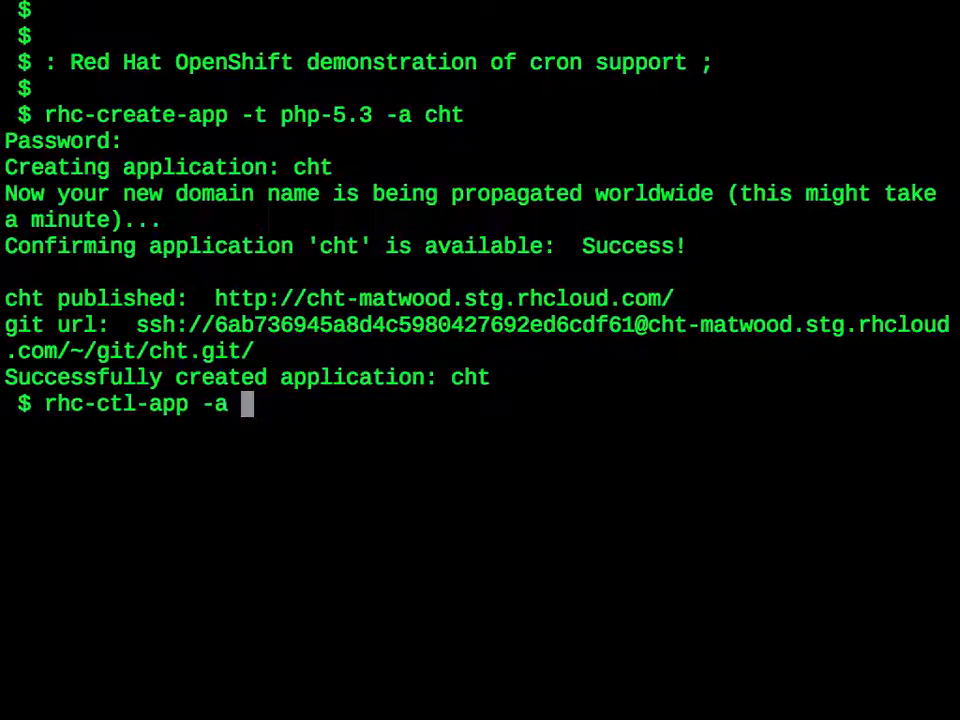
pyautogui.write('cht')
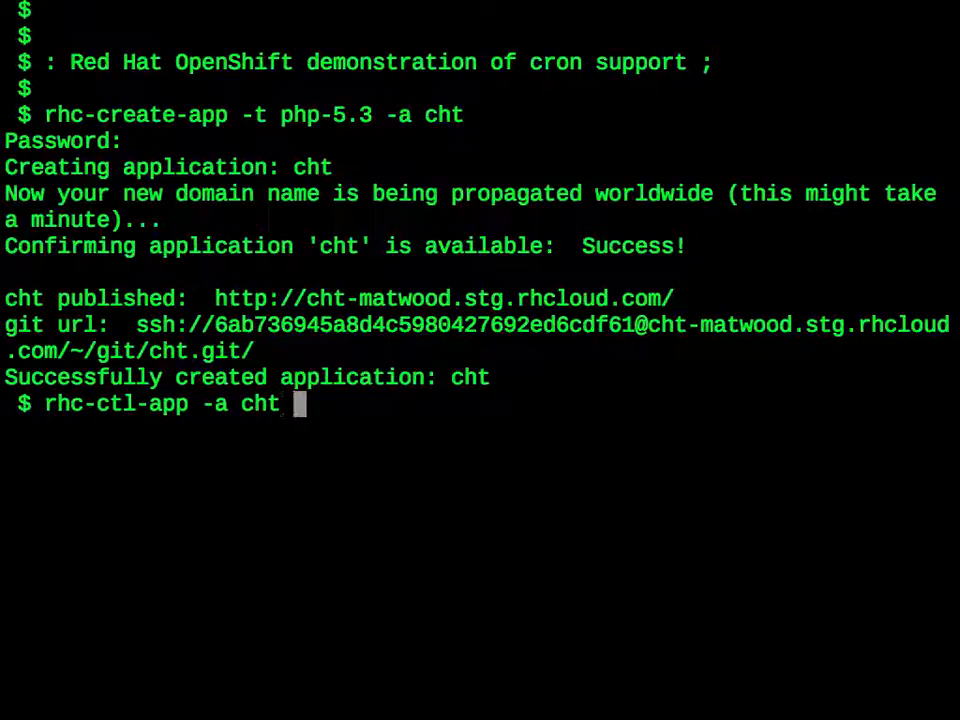
pyautogui.write('-e add')
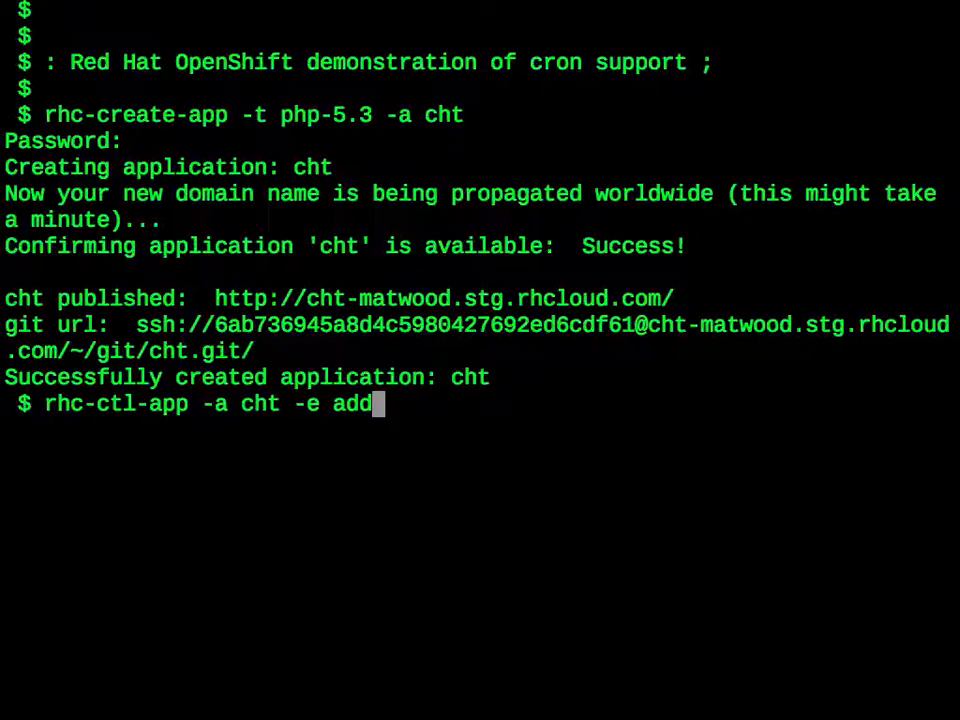
pyautogui.write('-')
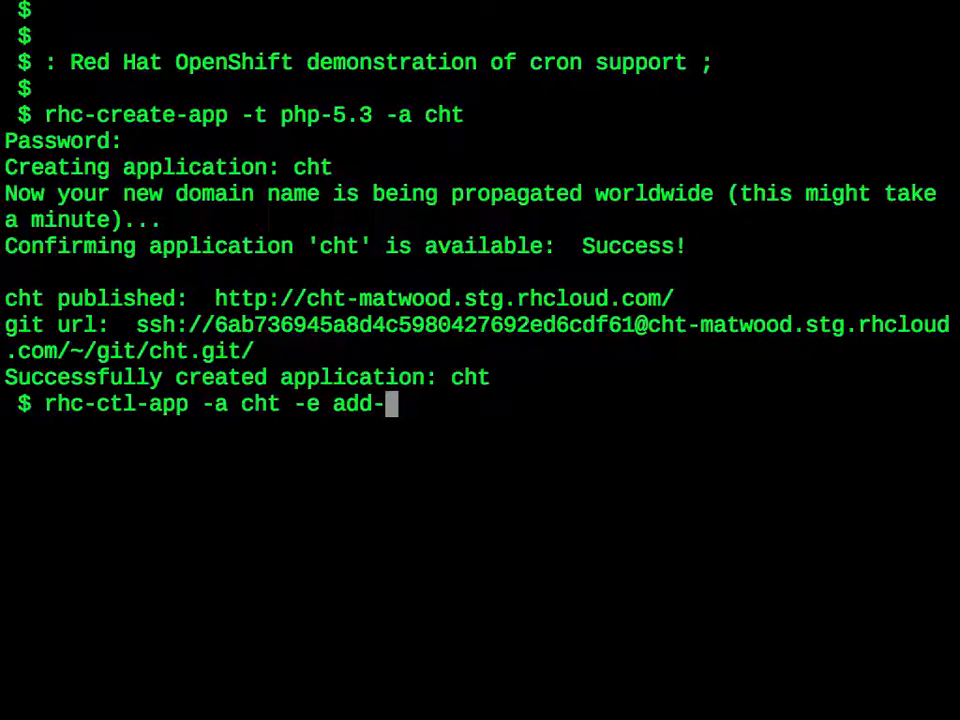
pyautogui.write('cron-1.')
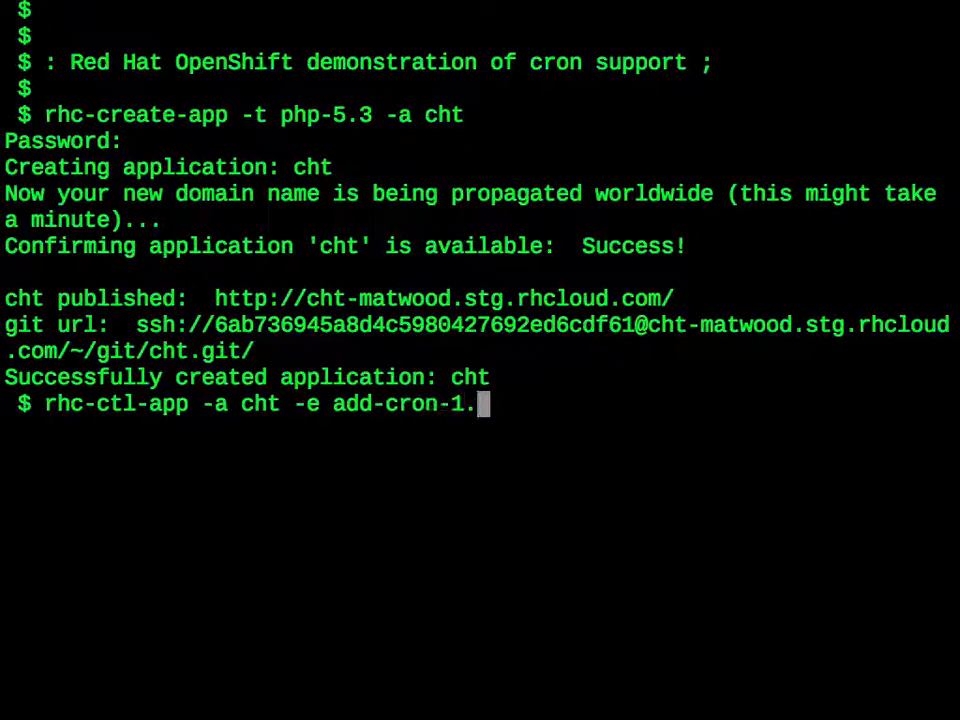
pyautogui.write('4')
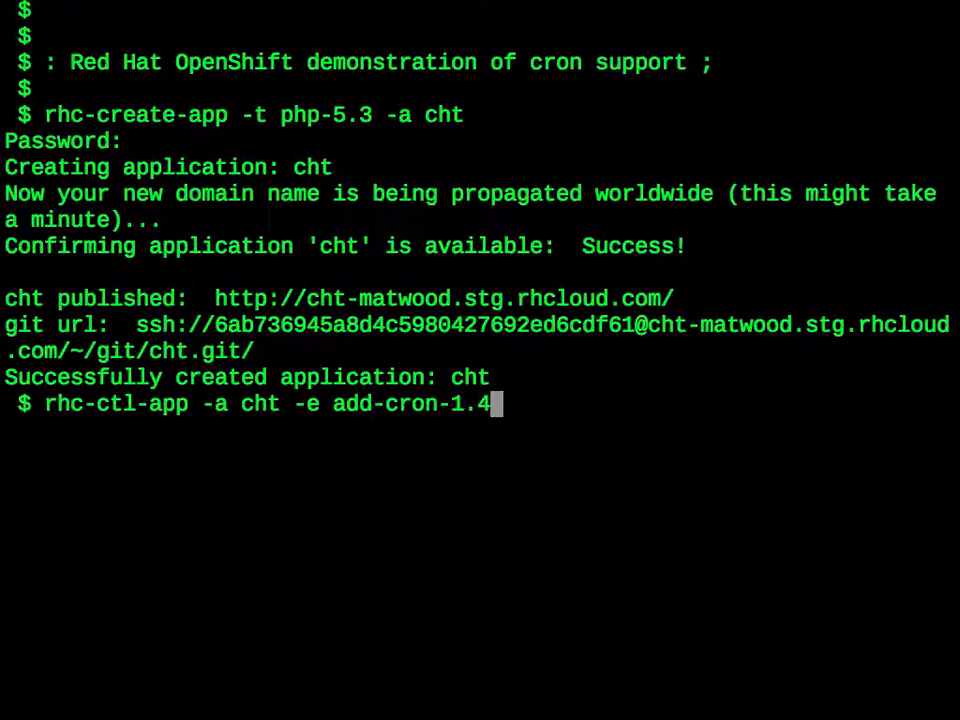
pyautogui.press('Return')
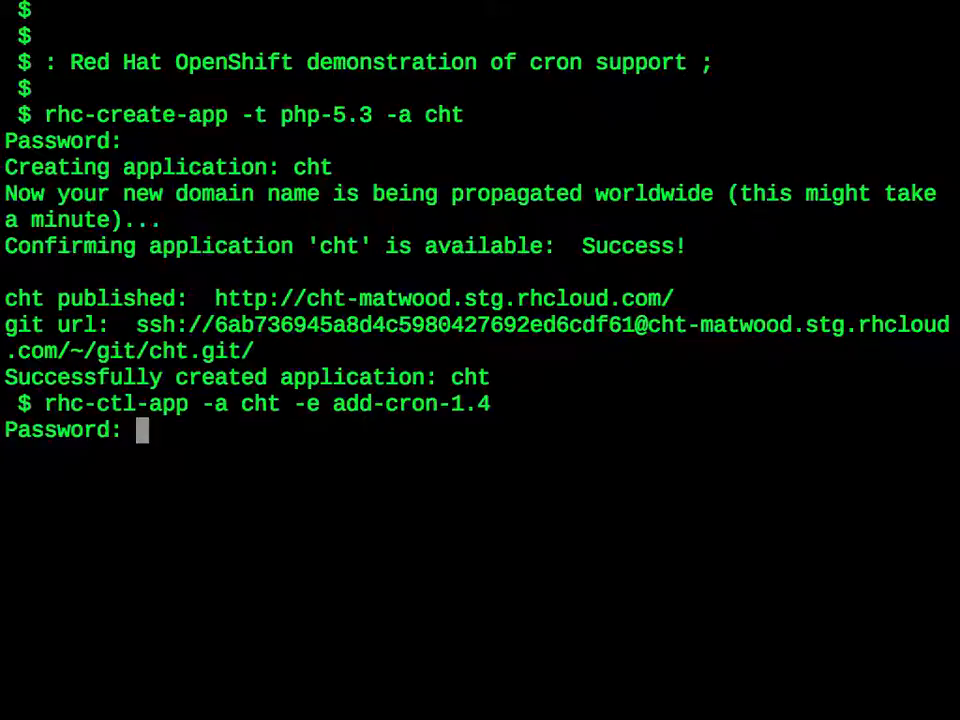
pyautogui.press('Return')
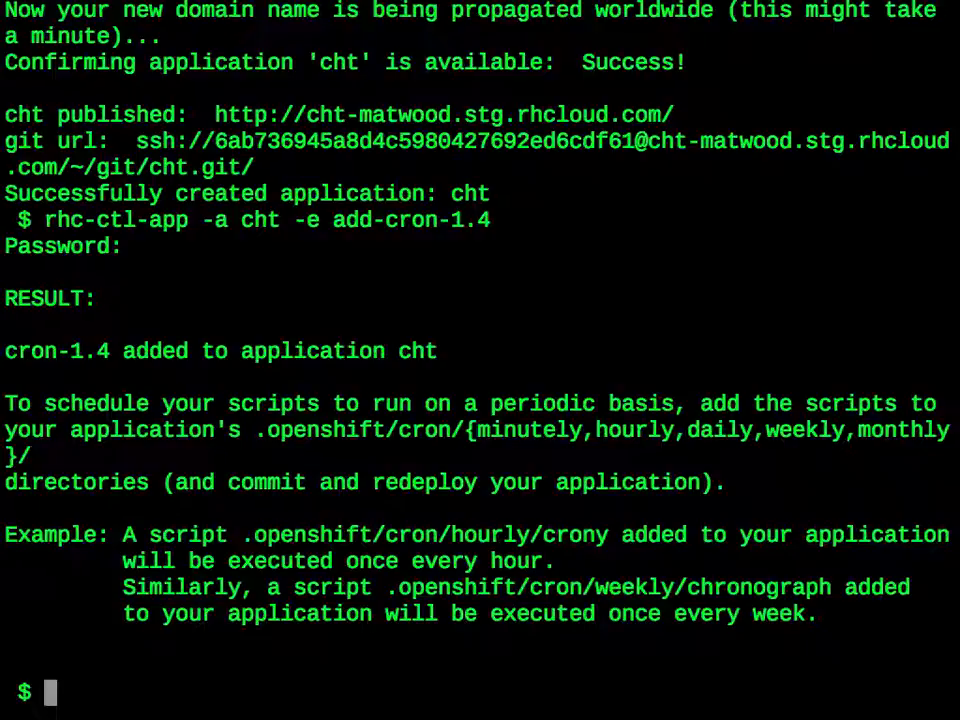
pyautogui.moveTo(490, 260)
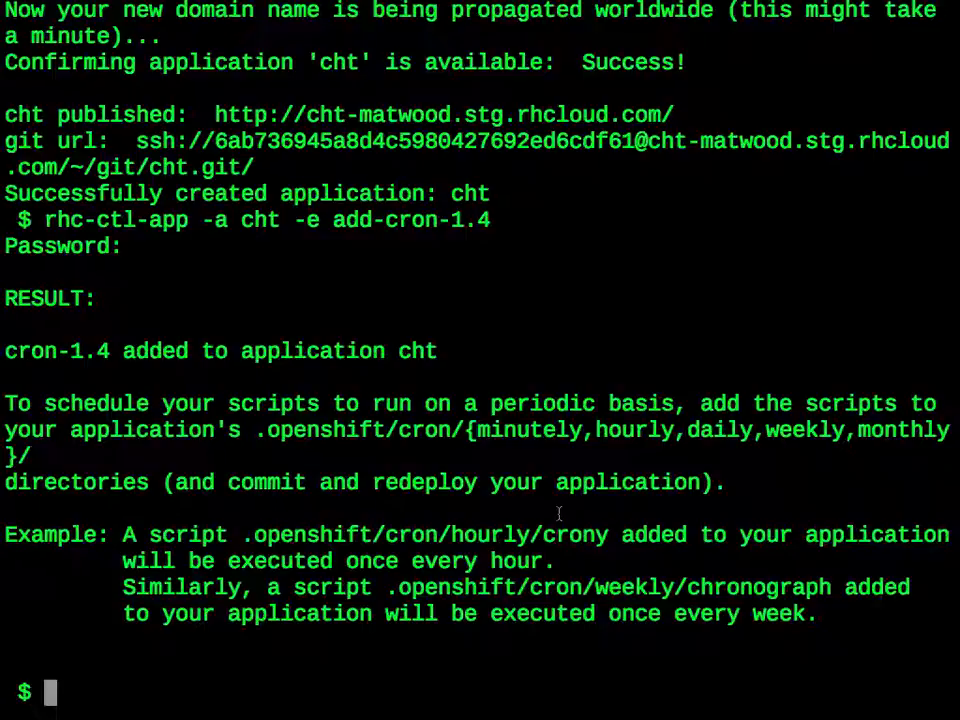
# - Move into the cht repository and then its .openshift directory
pyautogui.write('cd')
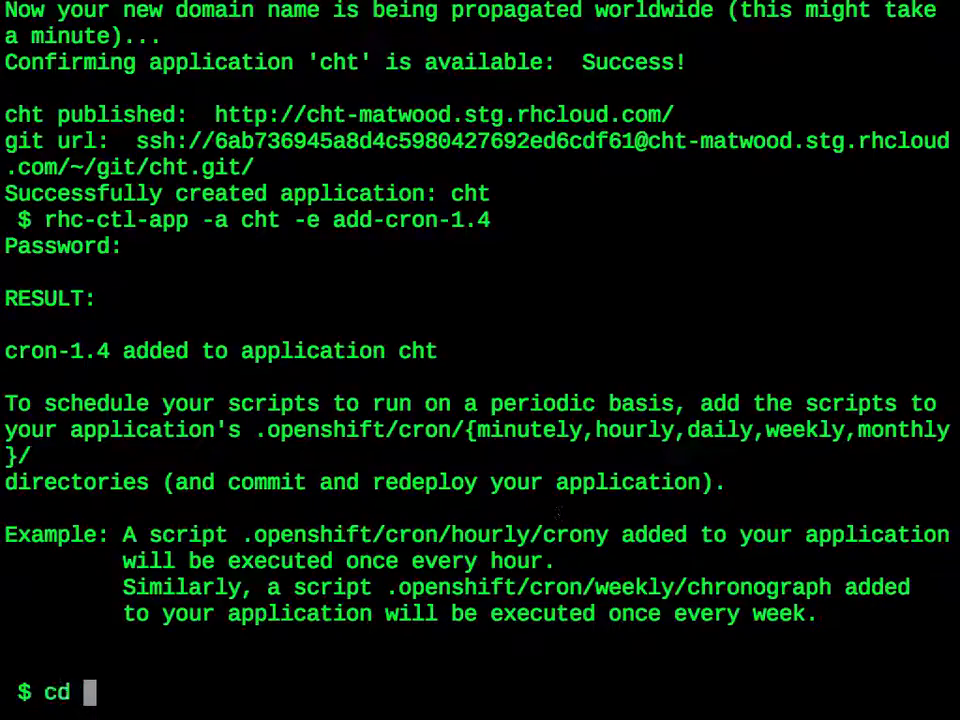
pyautogui.write('cht/')
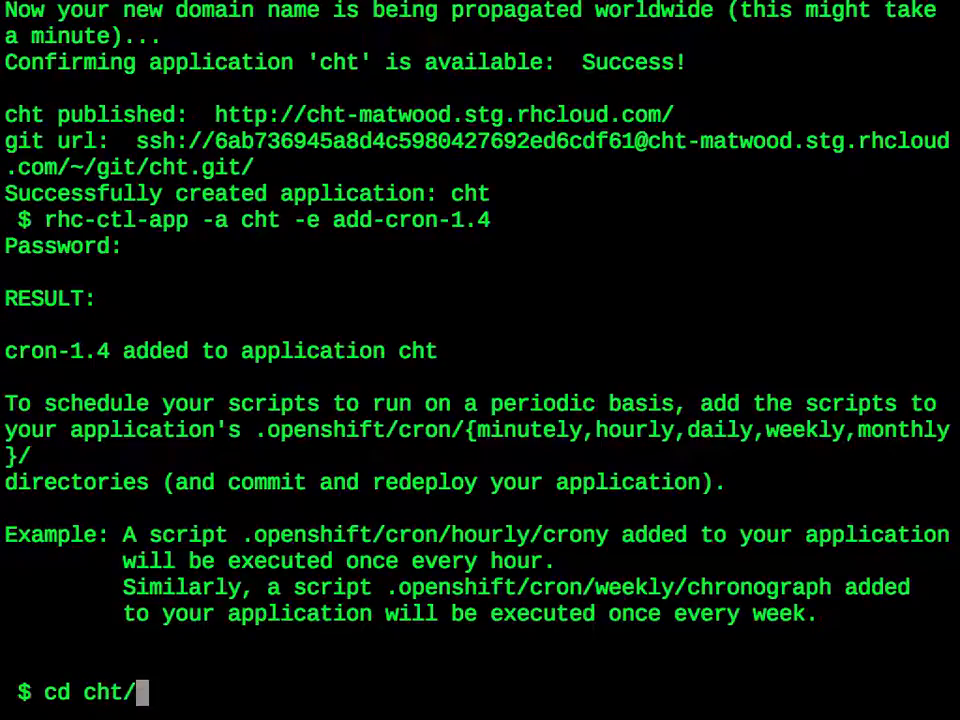
pyautogui.press('Return')
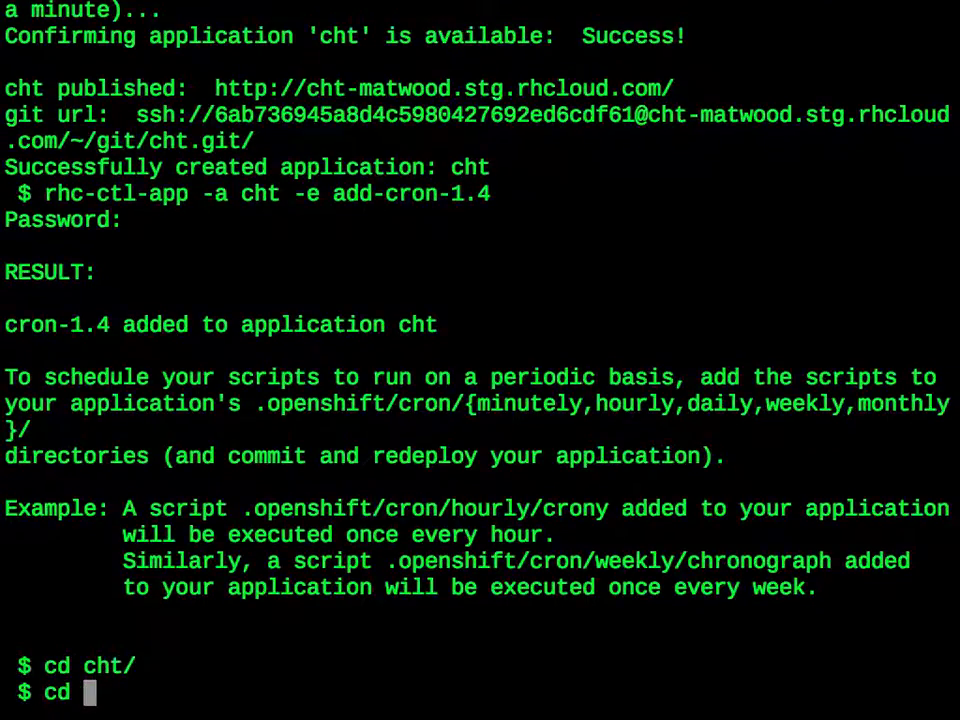
pyautogui.press('Return')
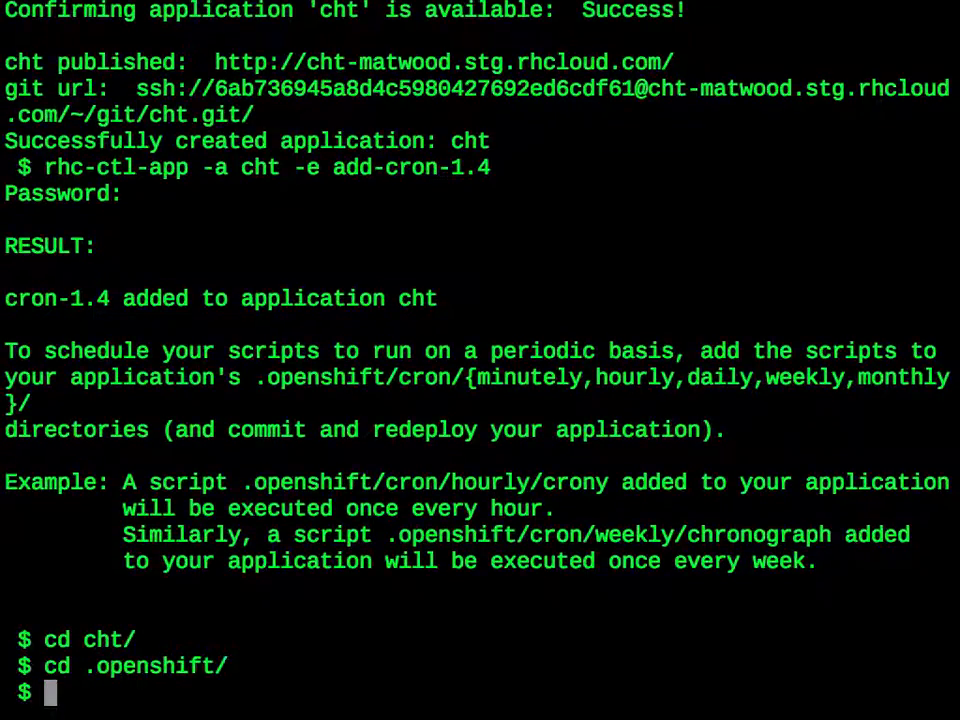
# - Create a cron folder with a minutely folder inside and move into minutely
pyautogui.write('mkdir cron')
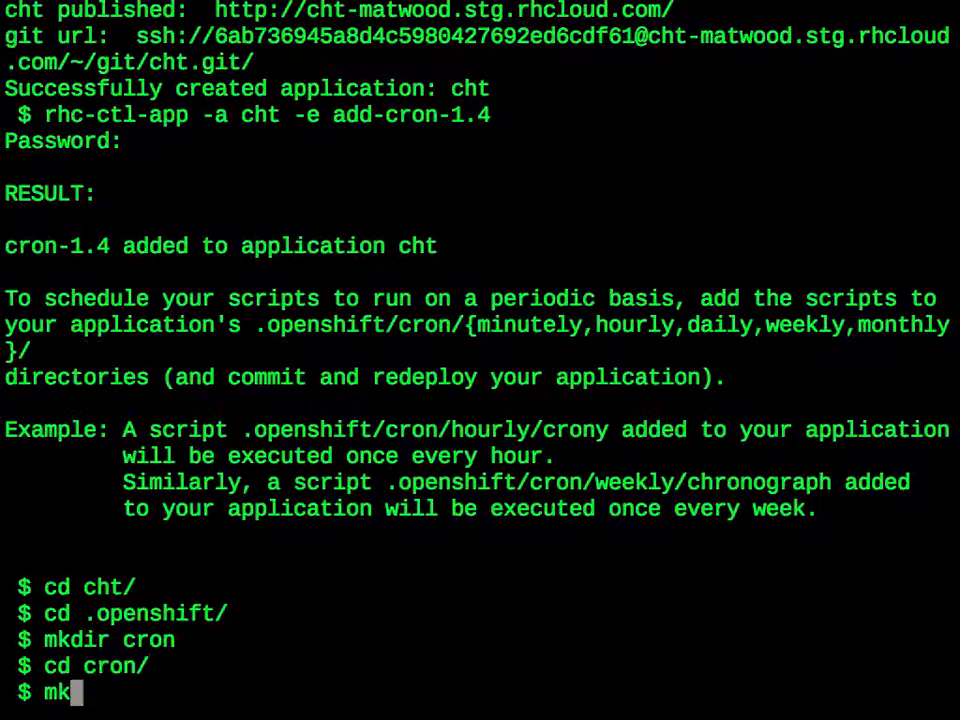
pyautogui.write('dir mi')
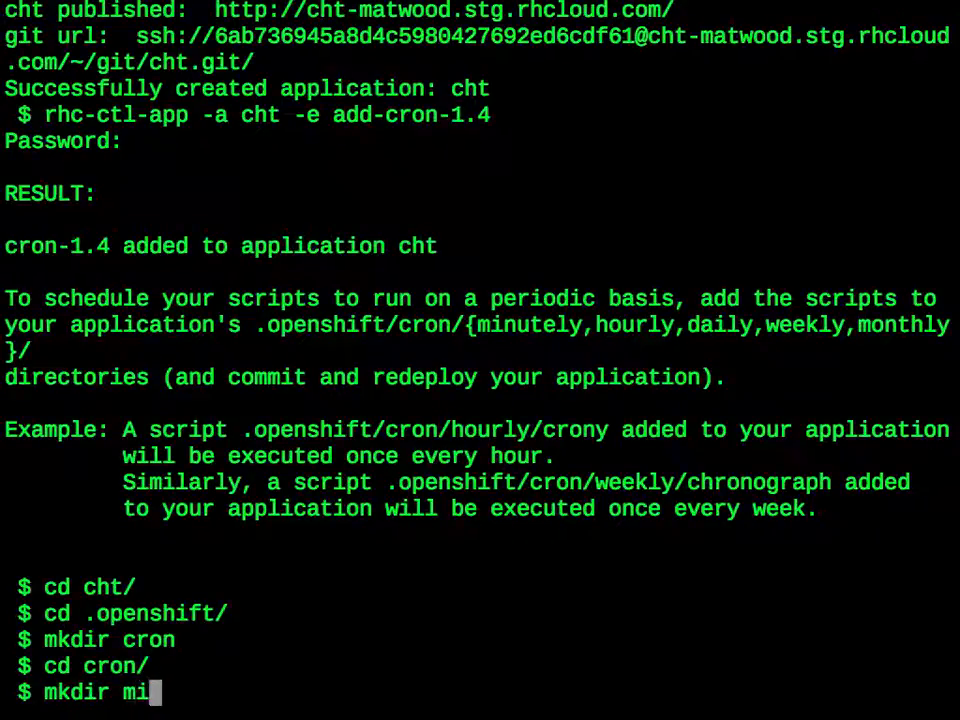
pyautogui.write('n')
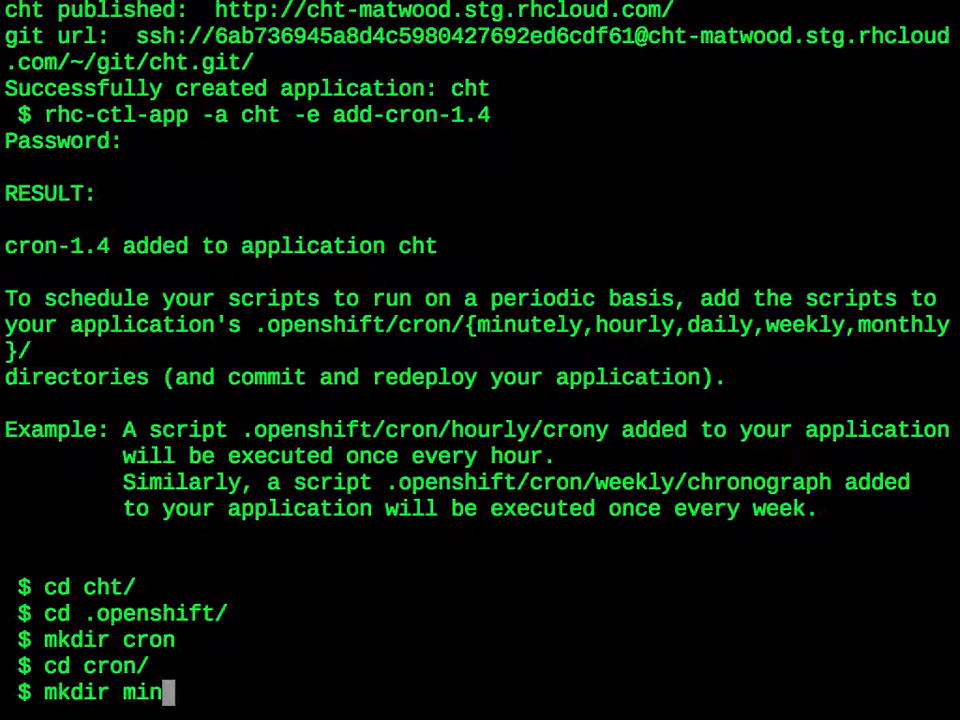
pyautogui.write('utely')
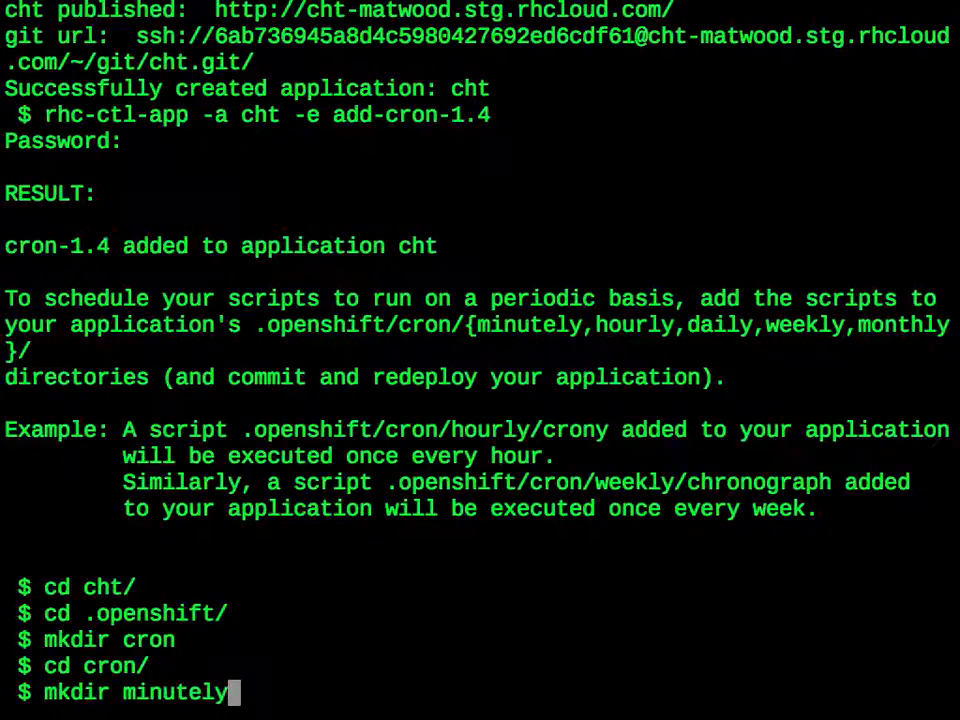
pyautogui.press('Return')
pyautogui.write('cd minutely/')
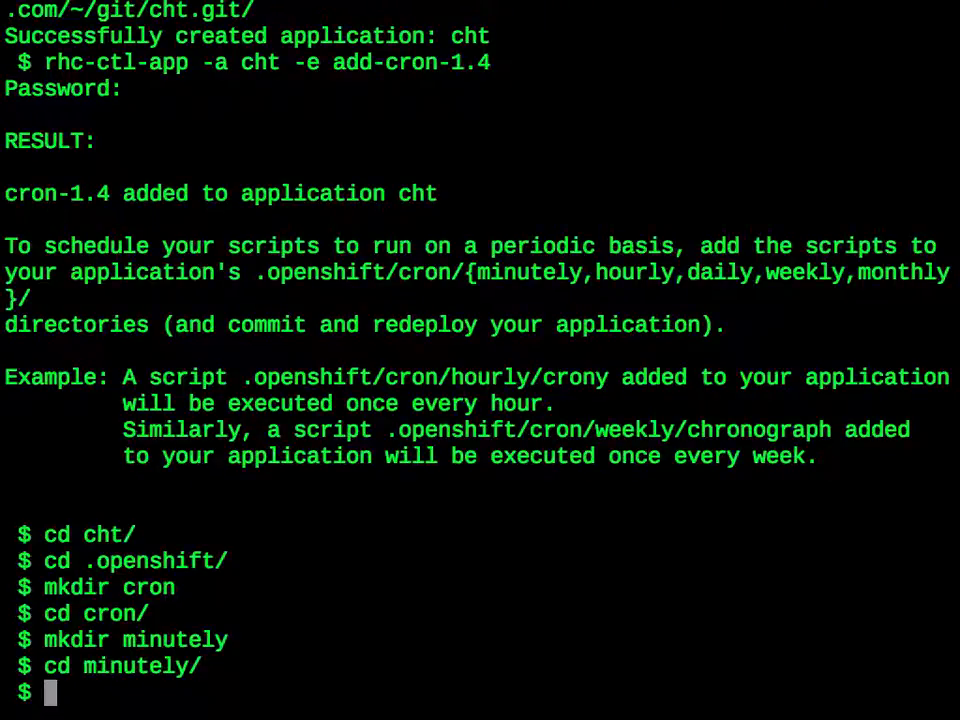
# - Start a new ticktock script with cat >ticktock and a #!/bin/bash shebang line
pyautogui.write('cat >')
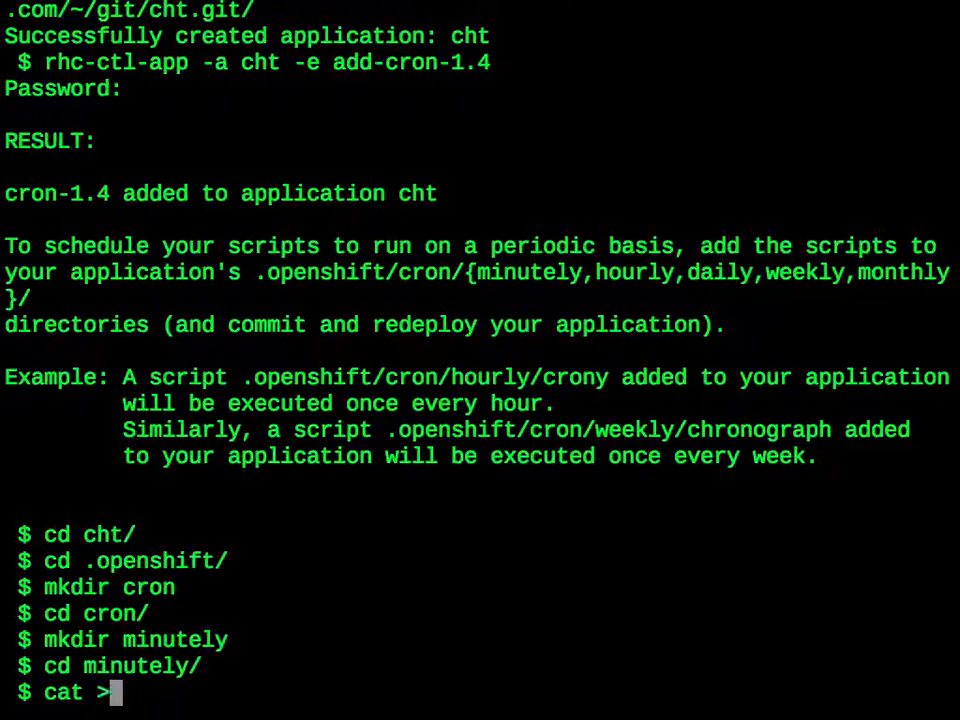
pyautogui.write('t')
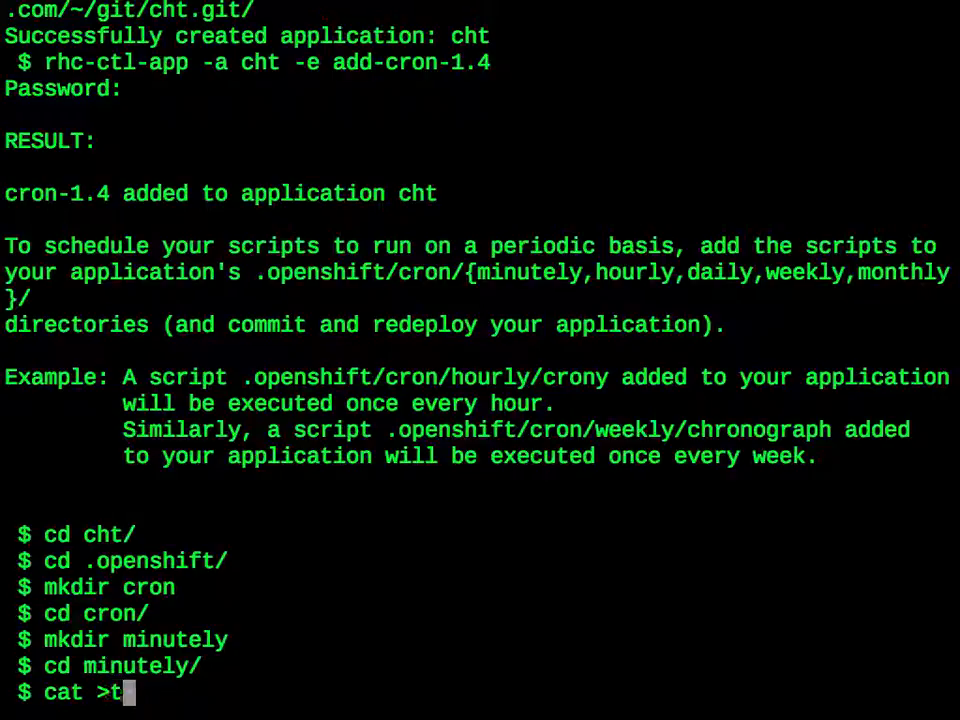
pyautogui.write('icktock')
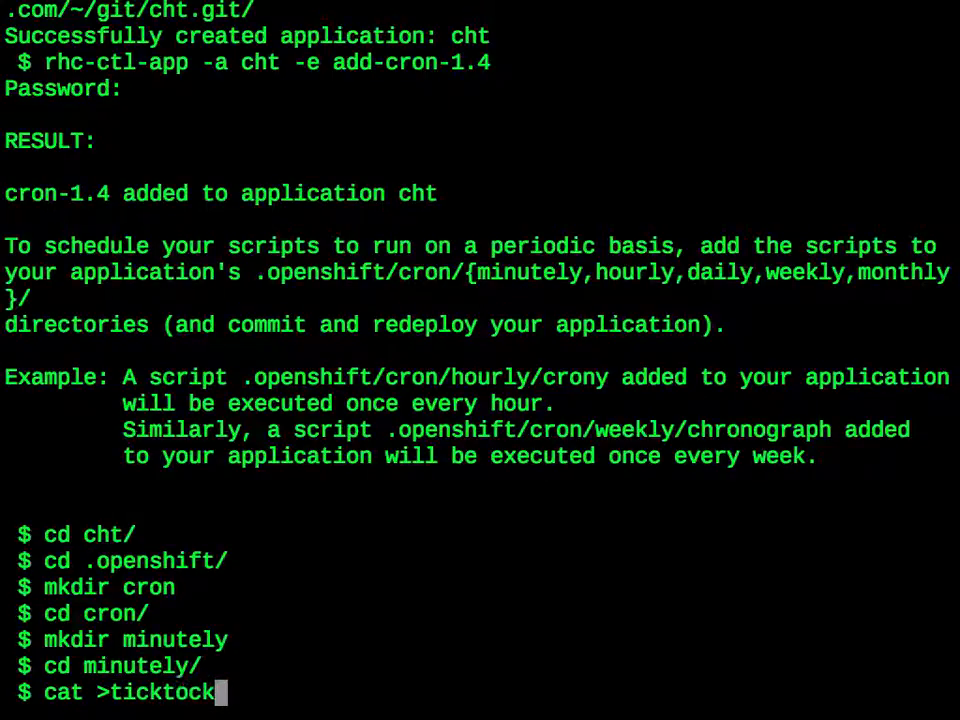
pyautogui.press('Return')
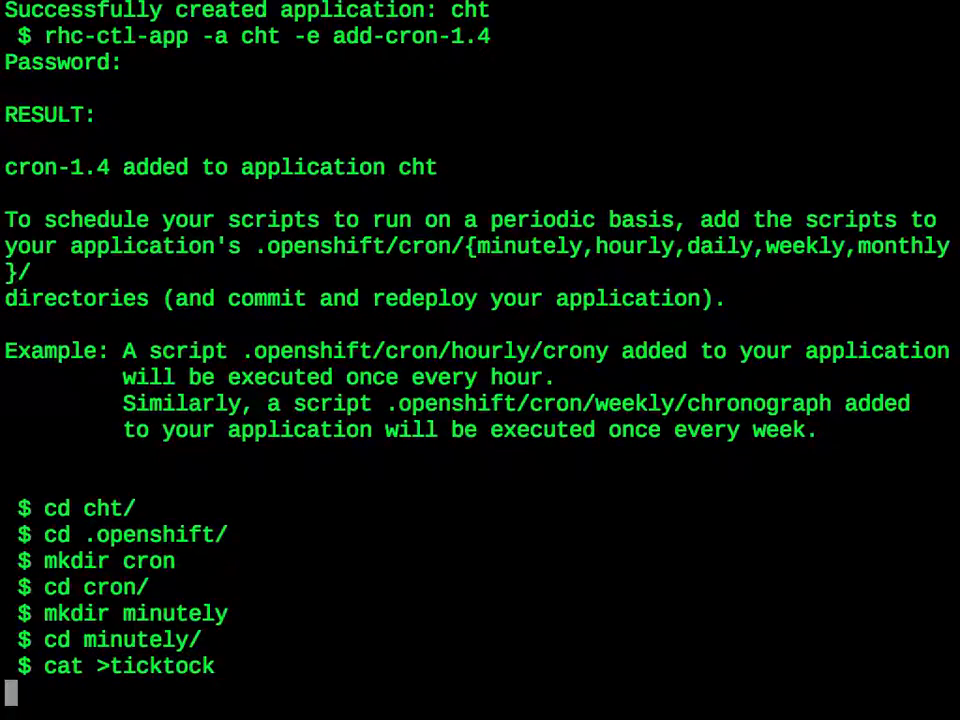
pyautogui.write('#!/')
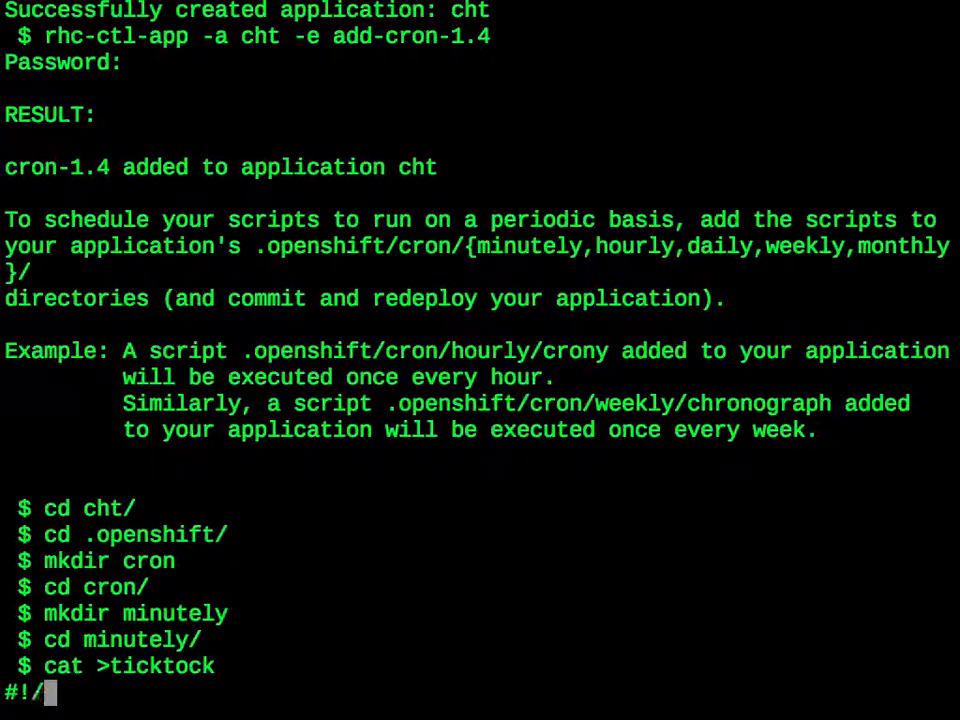
pyautogui.write('bin/')
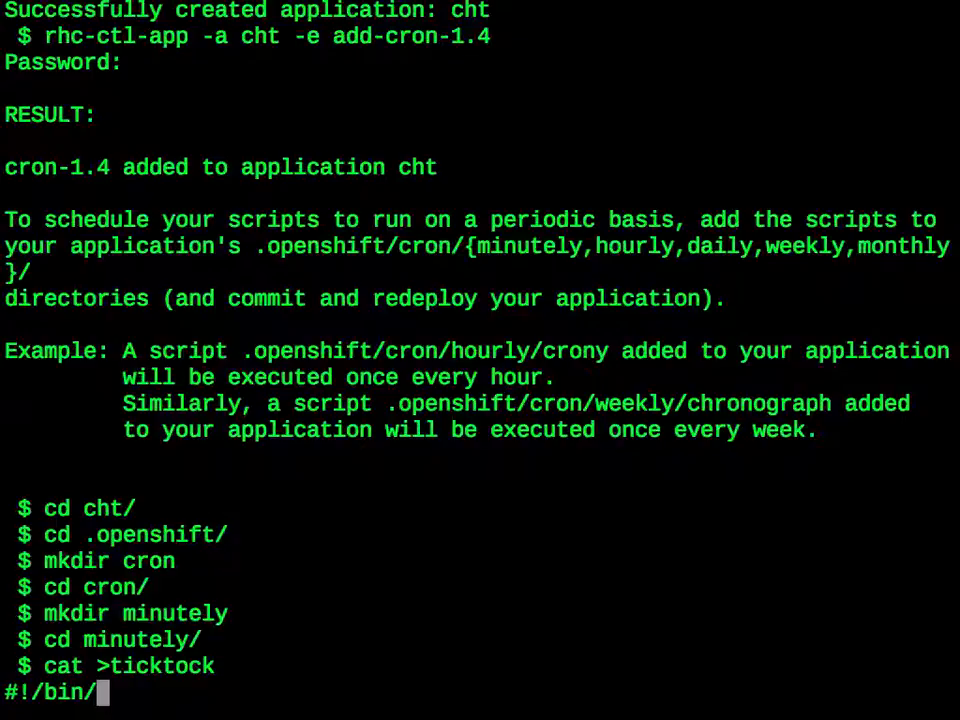
pyautogui.write('bash')
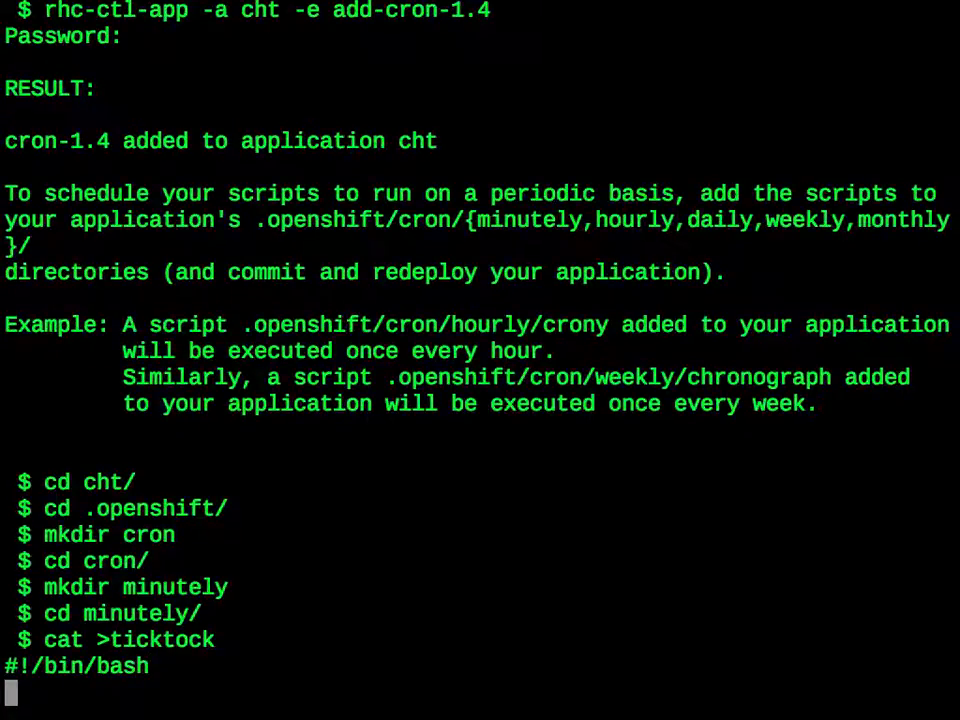
# - Add the line date >> ${OPENSHIFT_LOG_DIR}/ticktock.log and save the script
pyautogui.write('date')
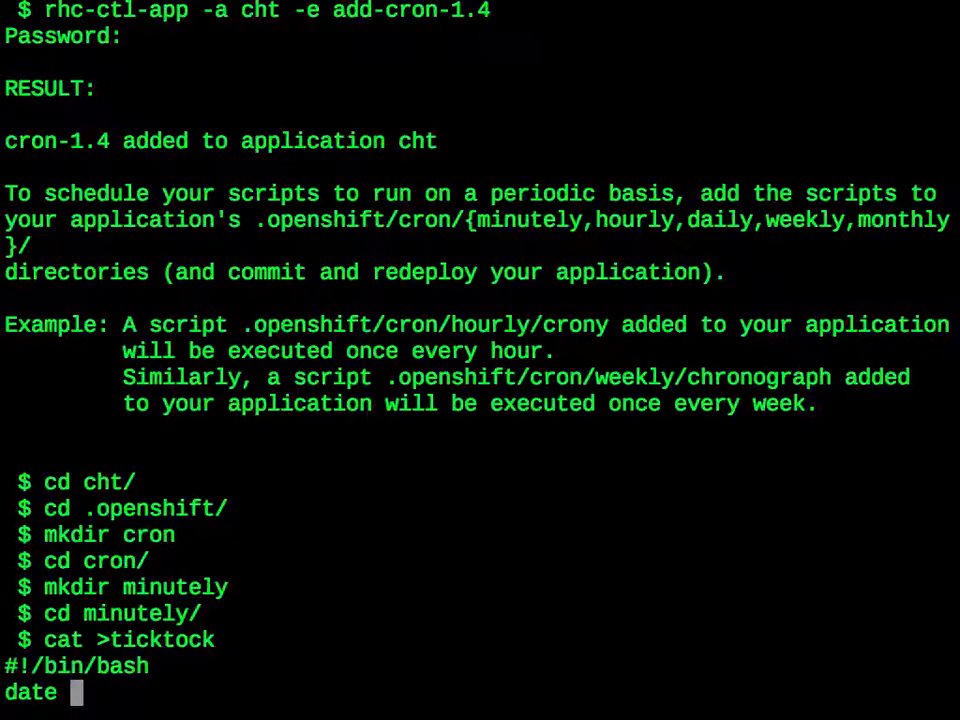
pyautogui.write('>>')
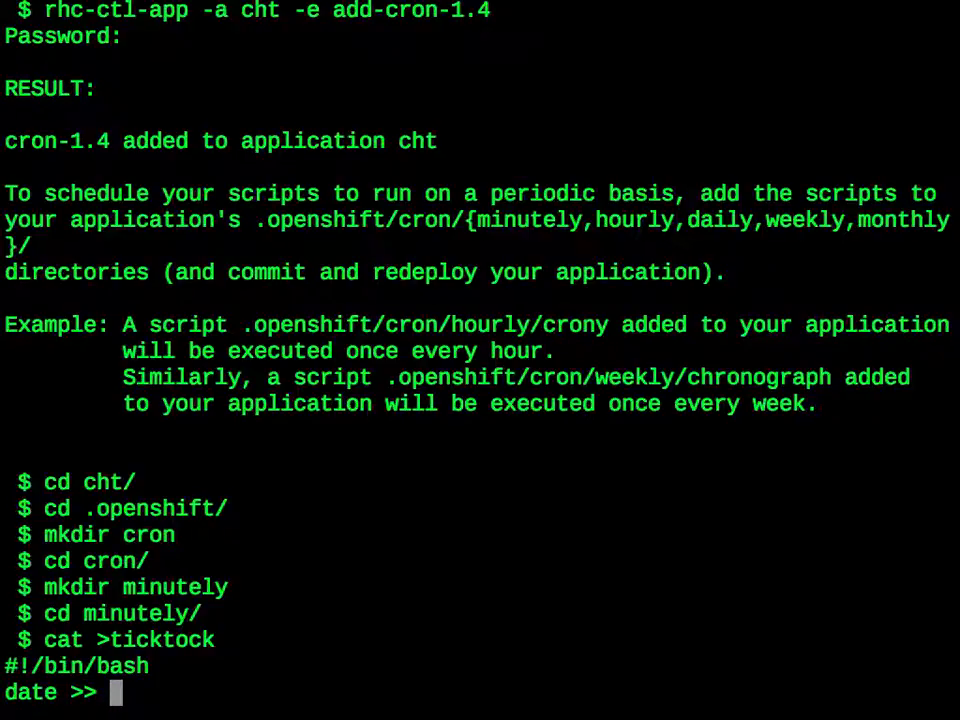
pyautogui.write('${}^[[')
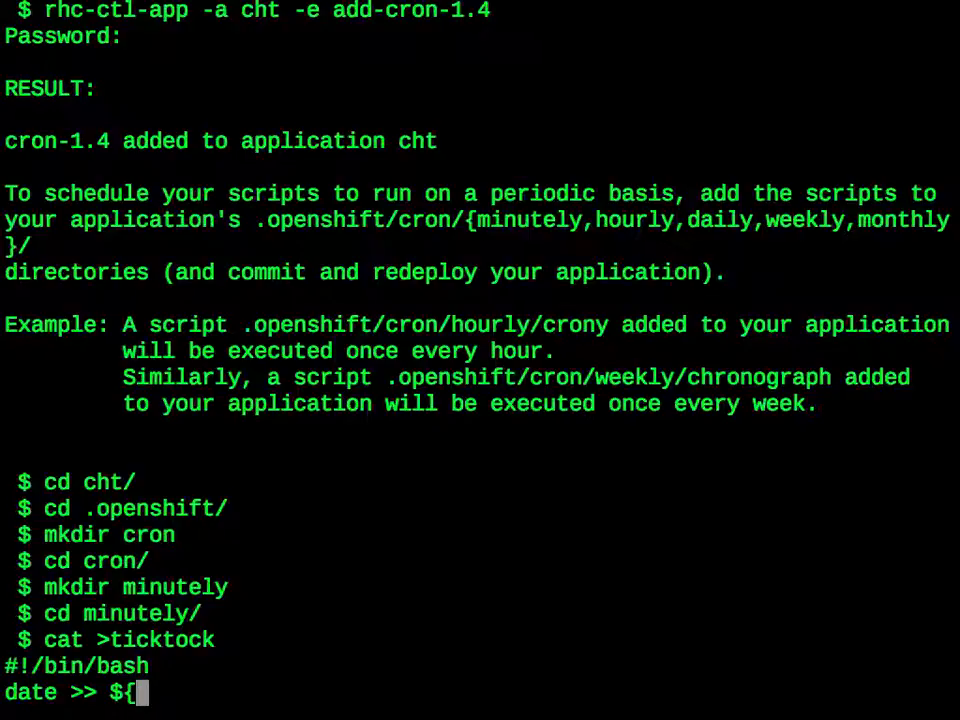
pyautogui.write('OPEN')
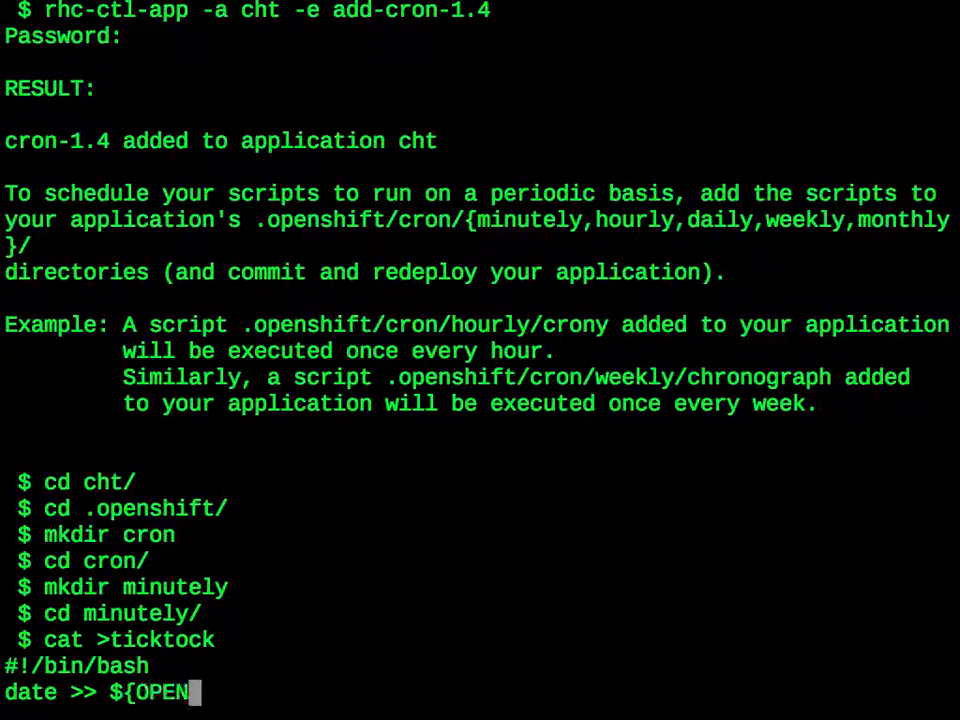
pyautogui.write('SHIFT_LOG')
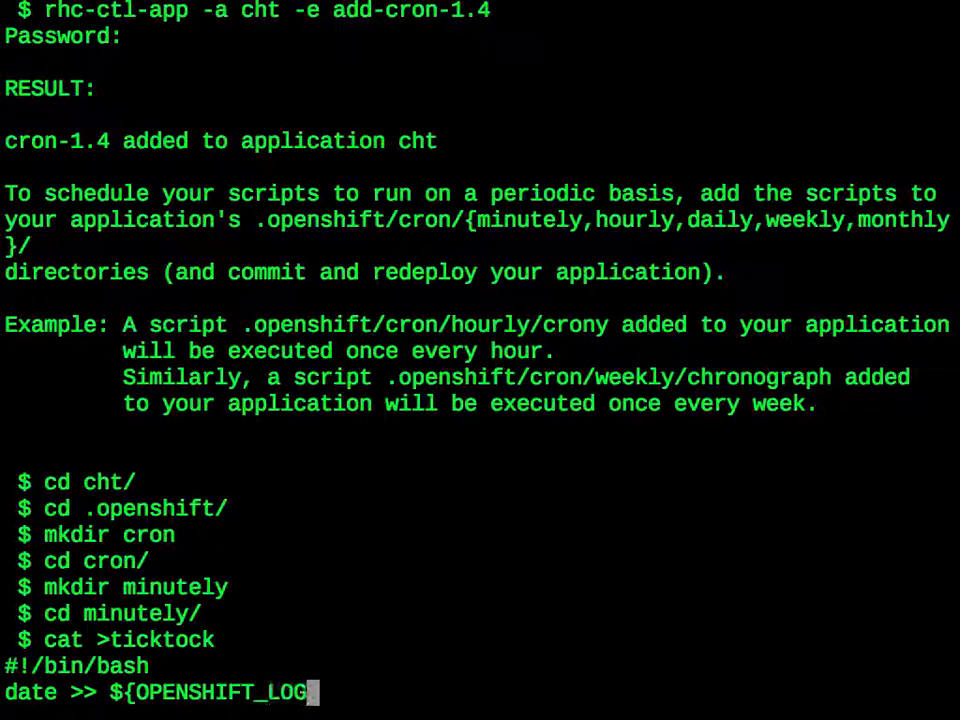
pyautogui.write('DIR')
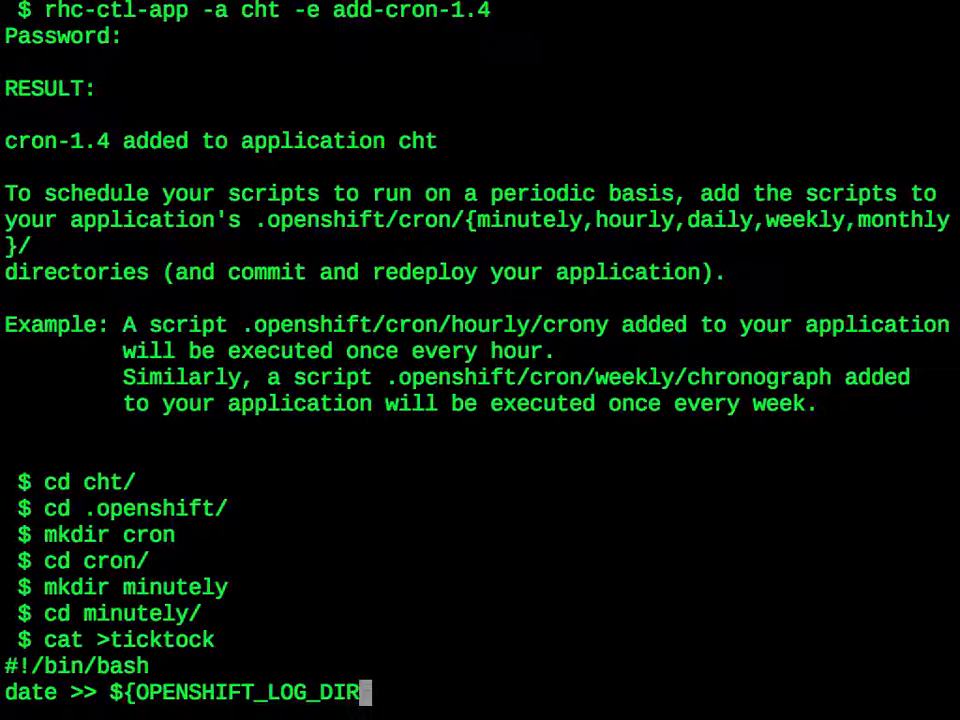
pyautogui.write('}')
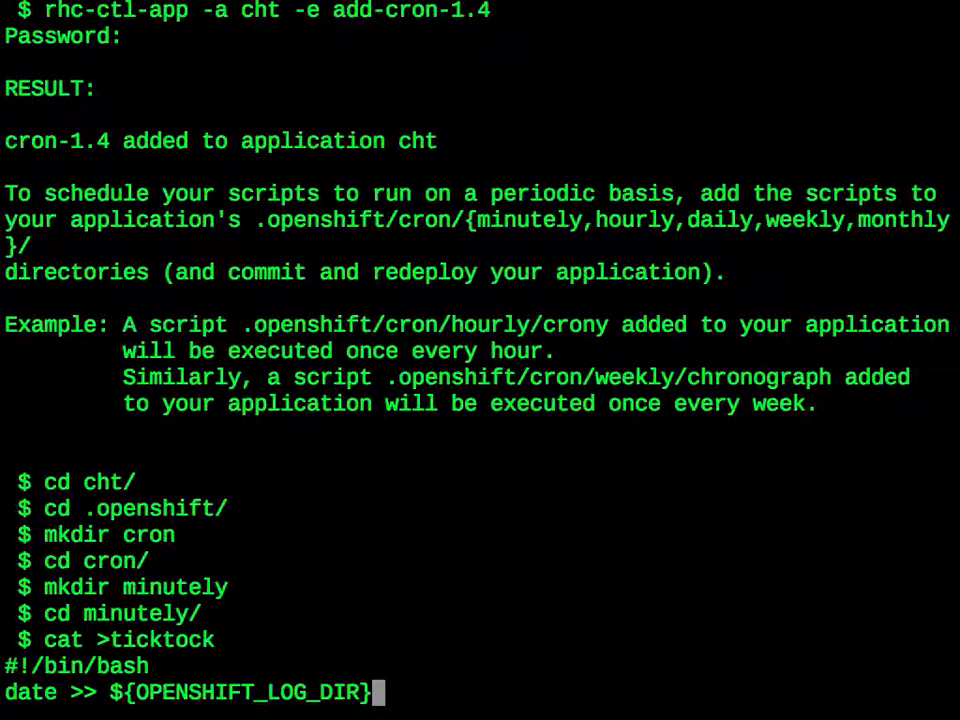
pyautogui.write('/ticktо')
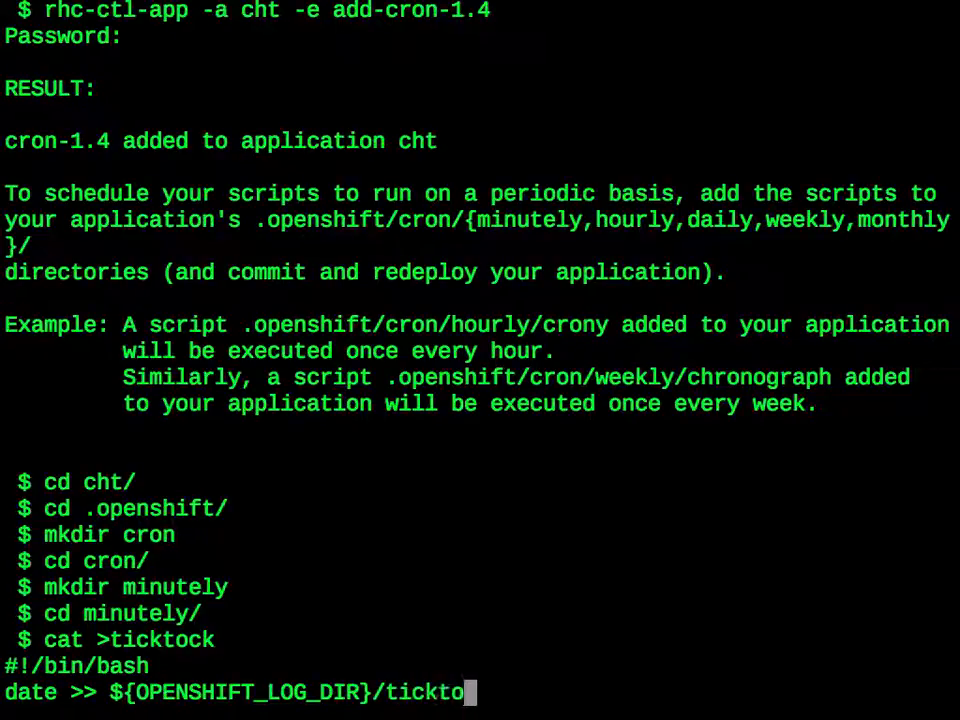
pyautogui.write('k')
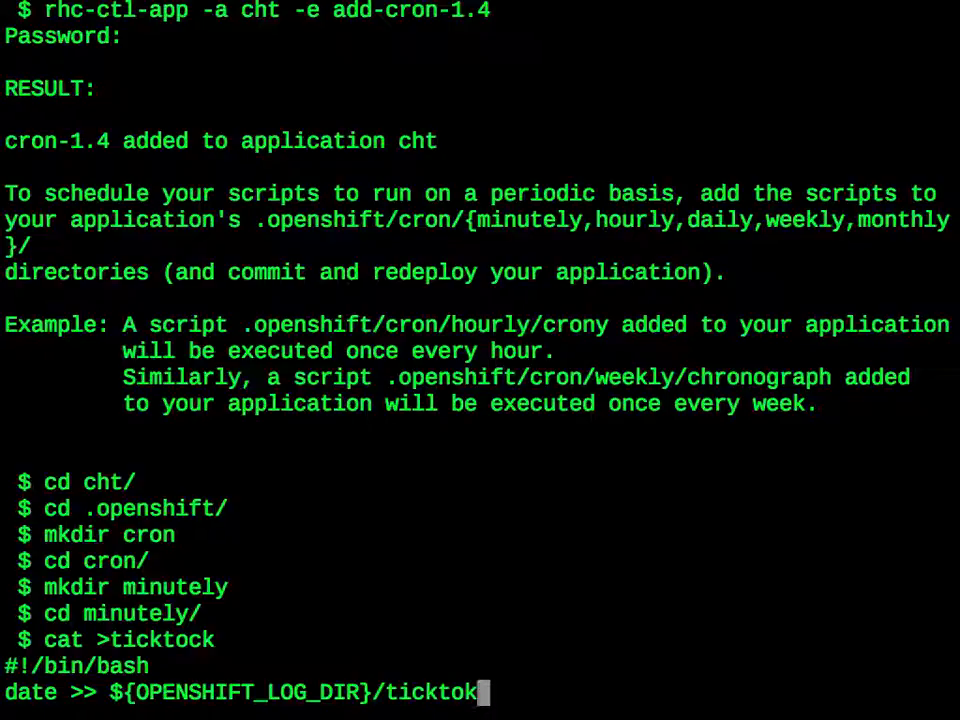
pyautogui.write('.log')
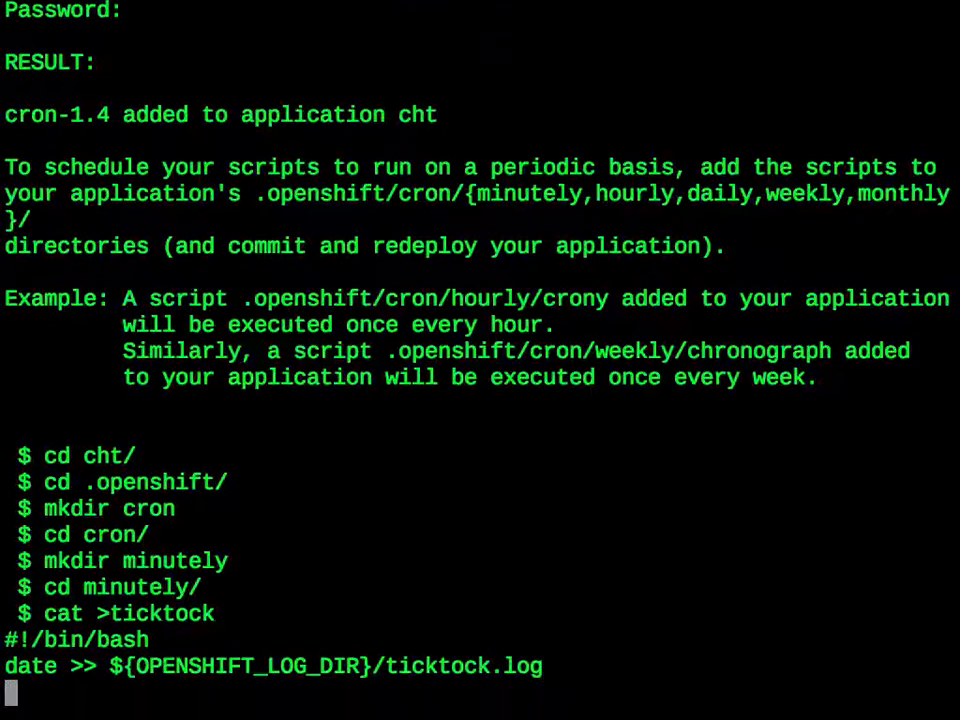
pyautogui.press('Return')
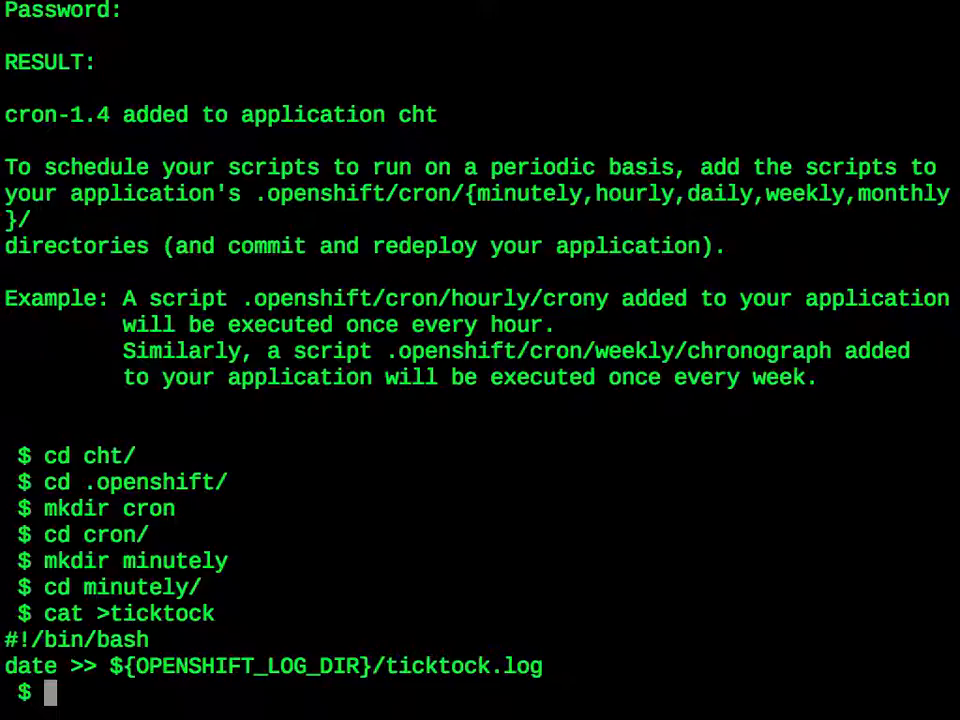
# - Stage the ticktock script with git add and return to the repository root
pyautogui.write('git a')
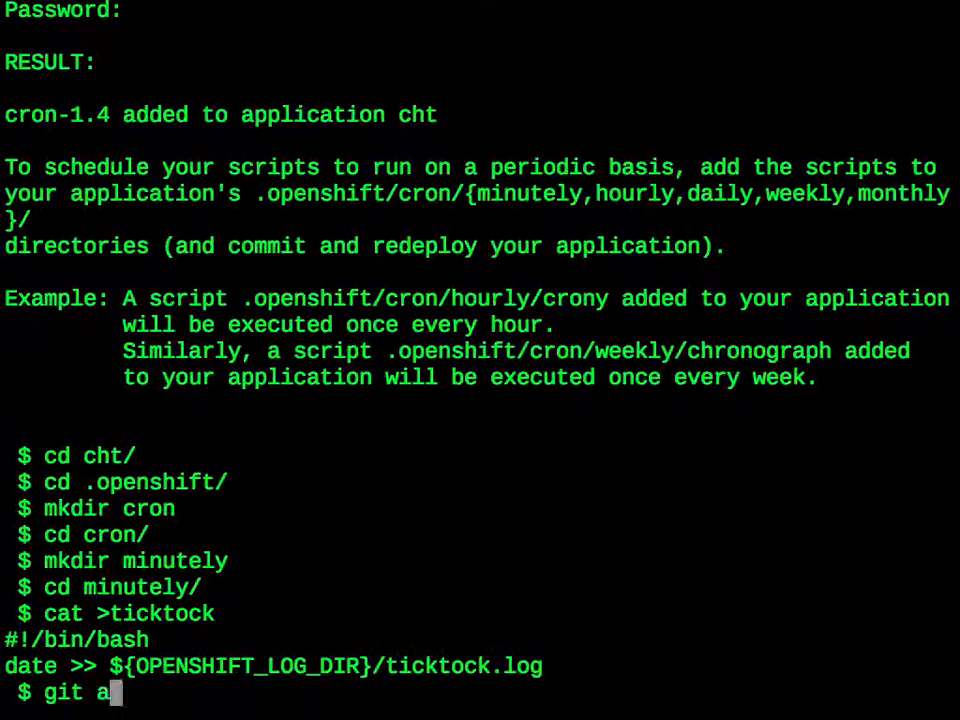
pyautogui.write('dd ticktock')
pyautogui.write('ls')
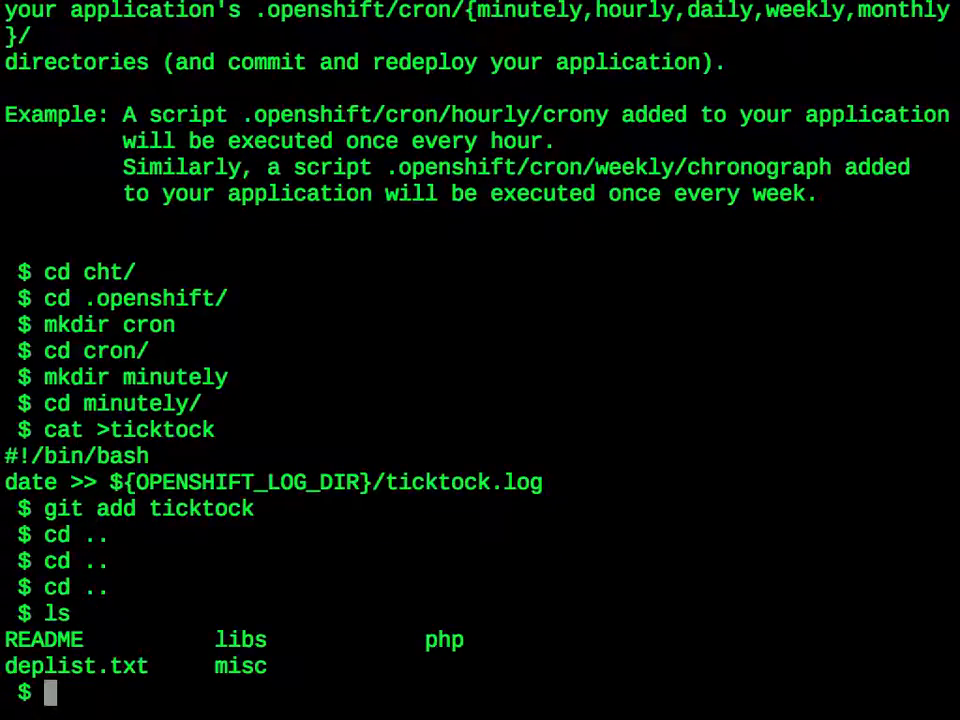
pyautogui.write('cit')
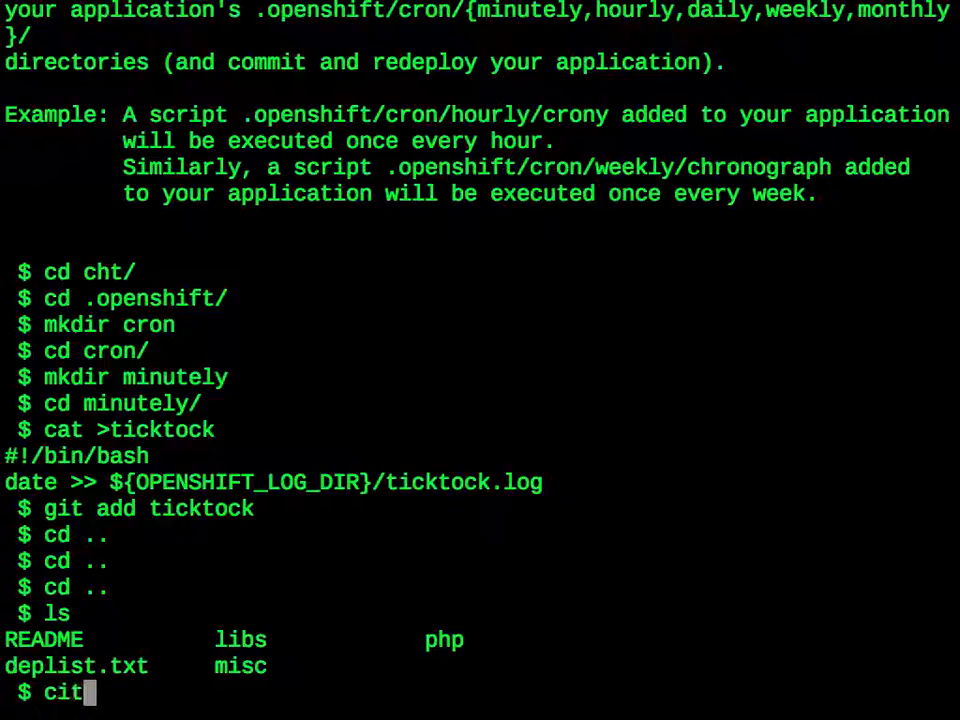
# - Commit with git commit -a -m "add ticktock cron script"
pyautogui.write('git')
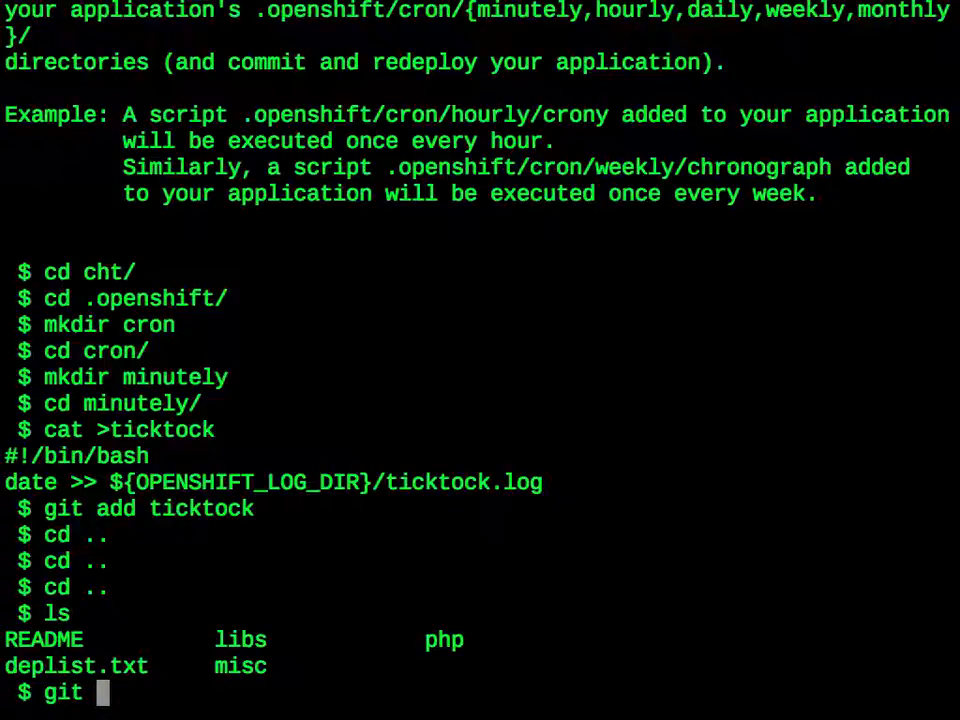
pyautogui.write('commit')
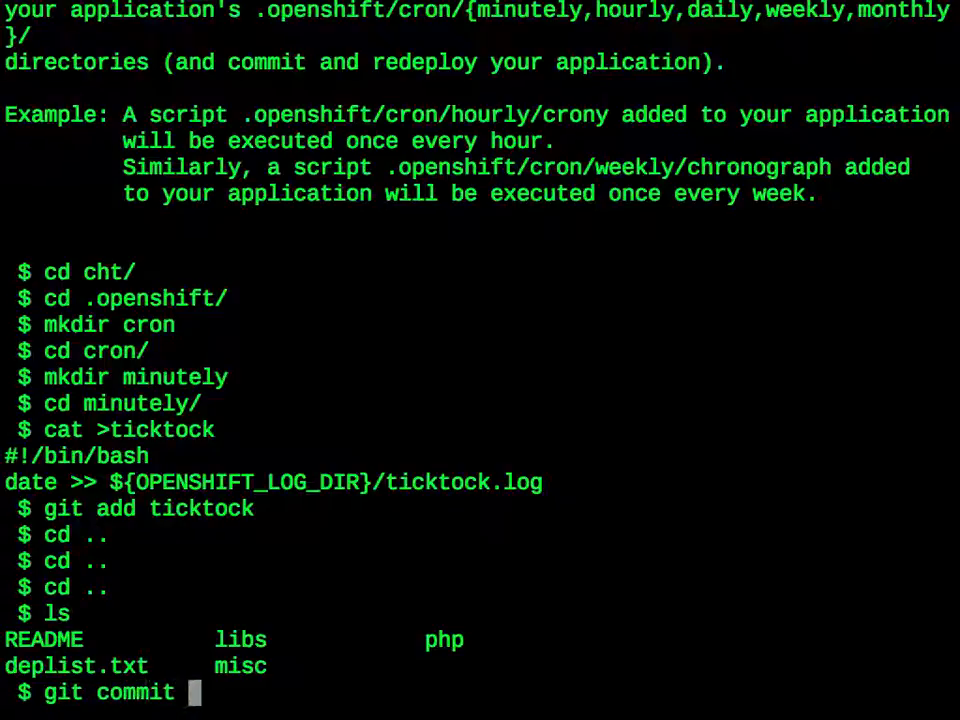
pyautogui.write('-a -m')
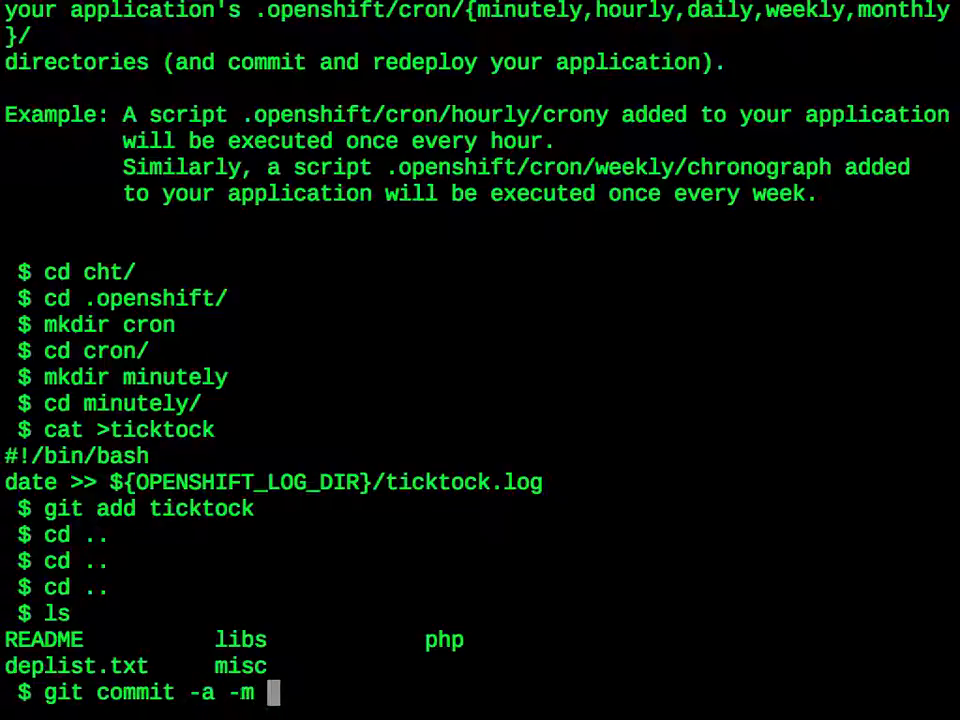
pyautogui.write('"add ti')
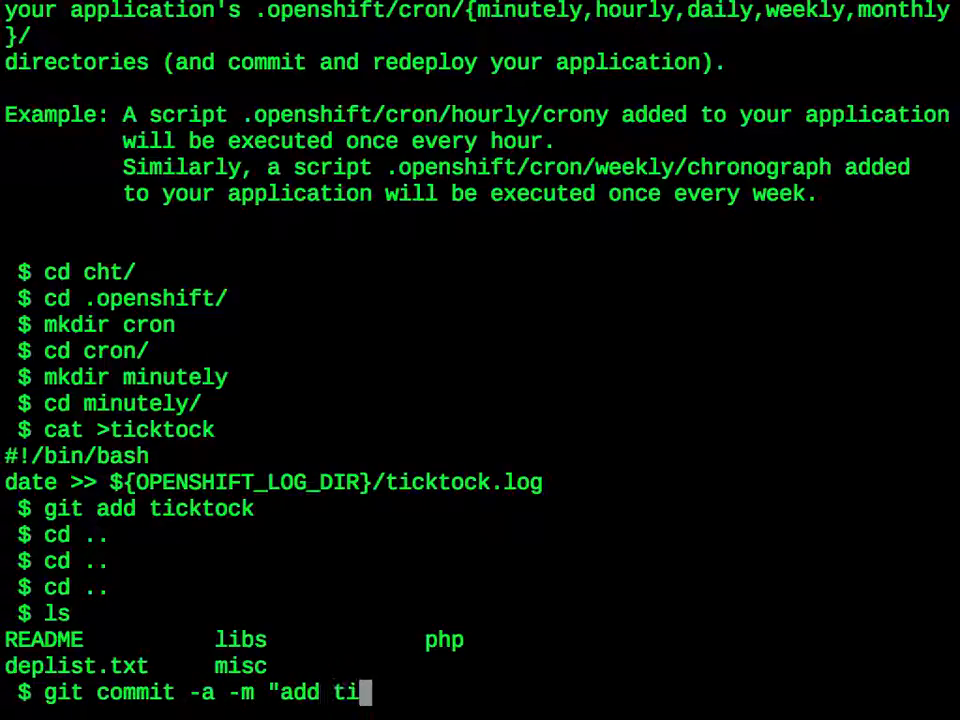
pyautogui.write('cktock s')
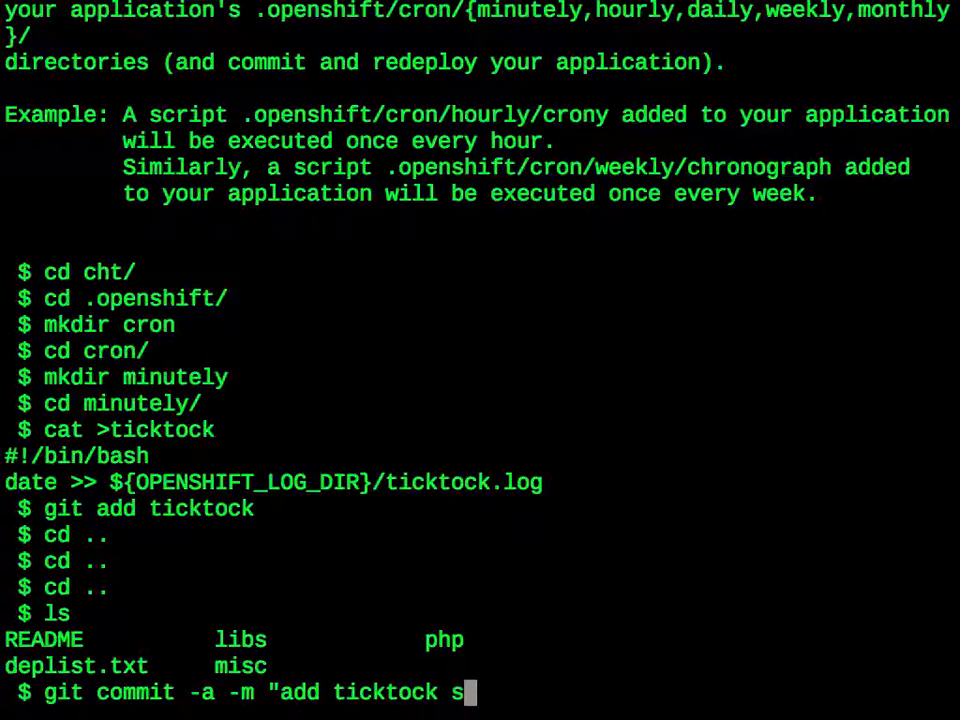
pyautogui.write('cron')
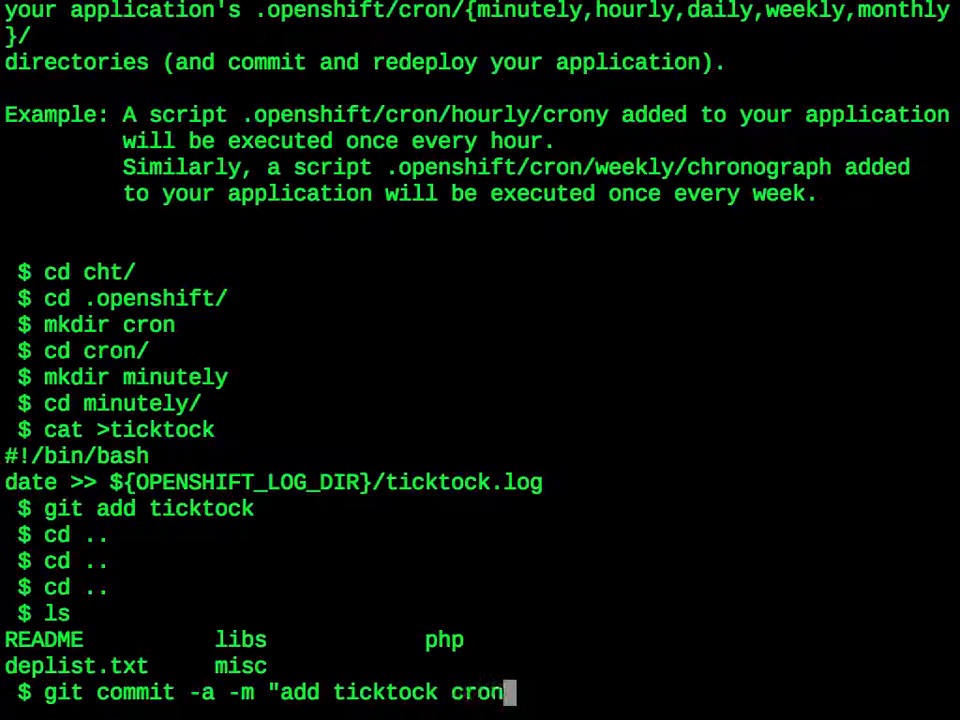
pyautogui.write('script"')
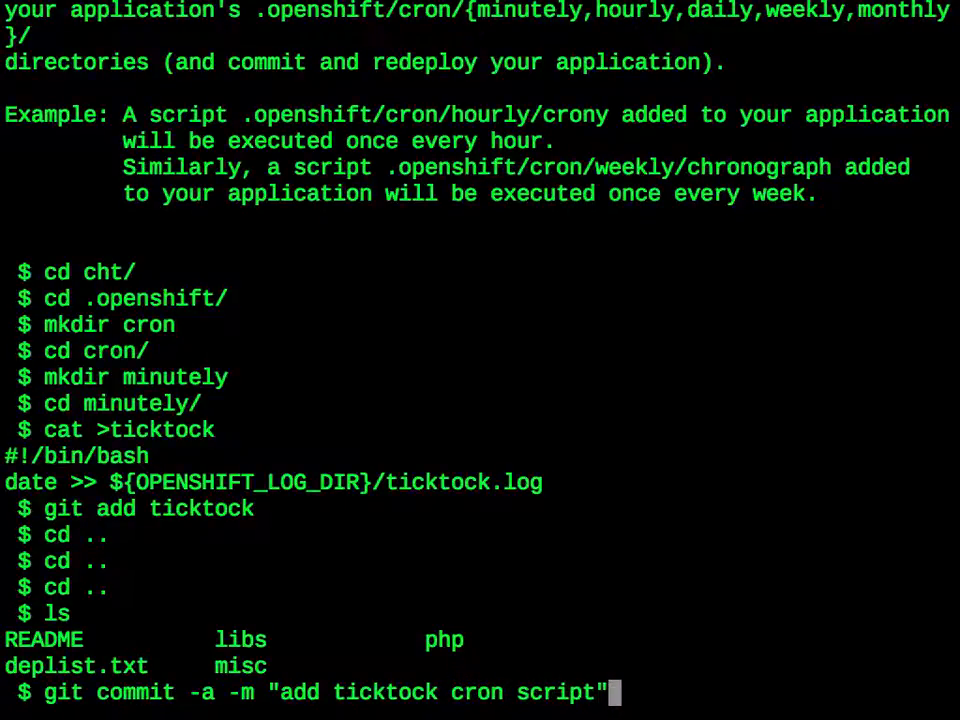
pyautogui.press('Return')
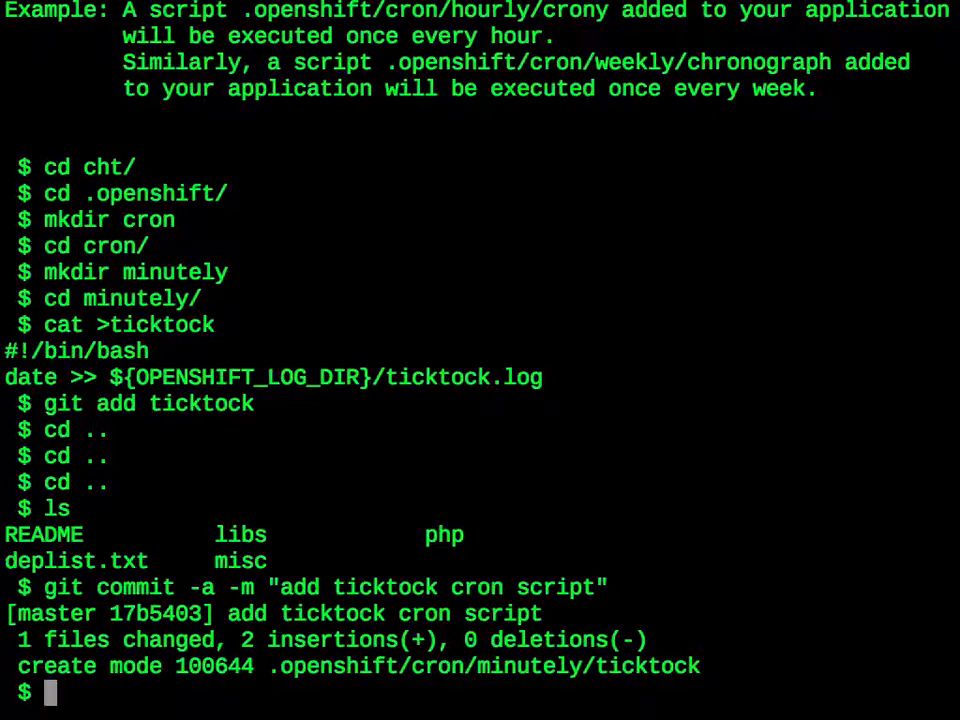
# - Push the commit to the cht OpenShift remote, then note ': some time has passed ;'
pyautogui.write('git g')
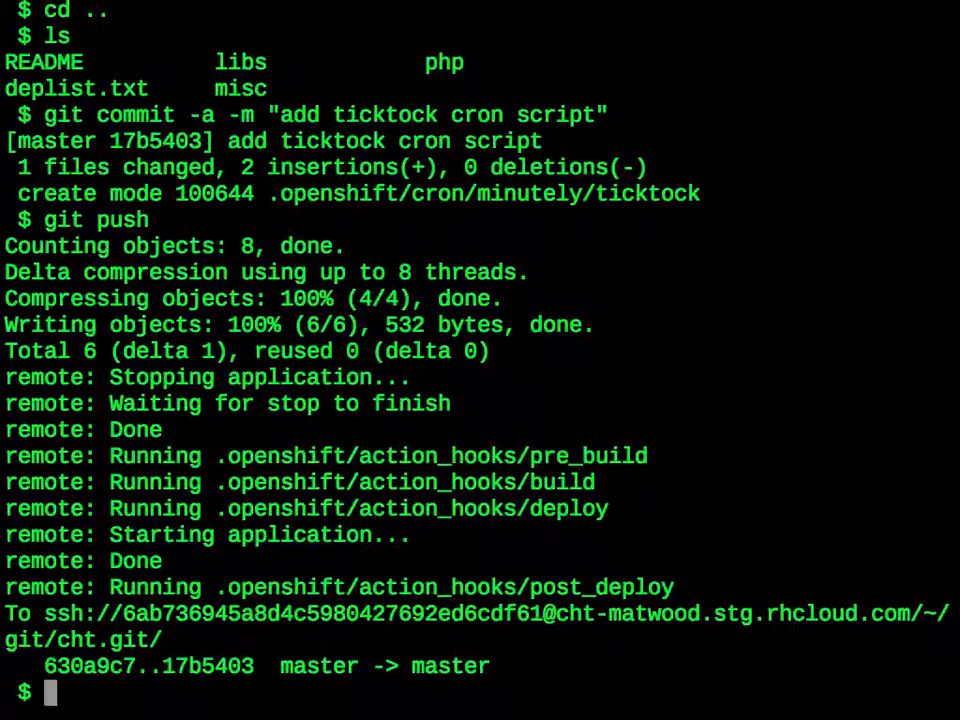
pyautogui.write(': some time has passed ;')
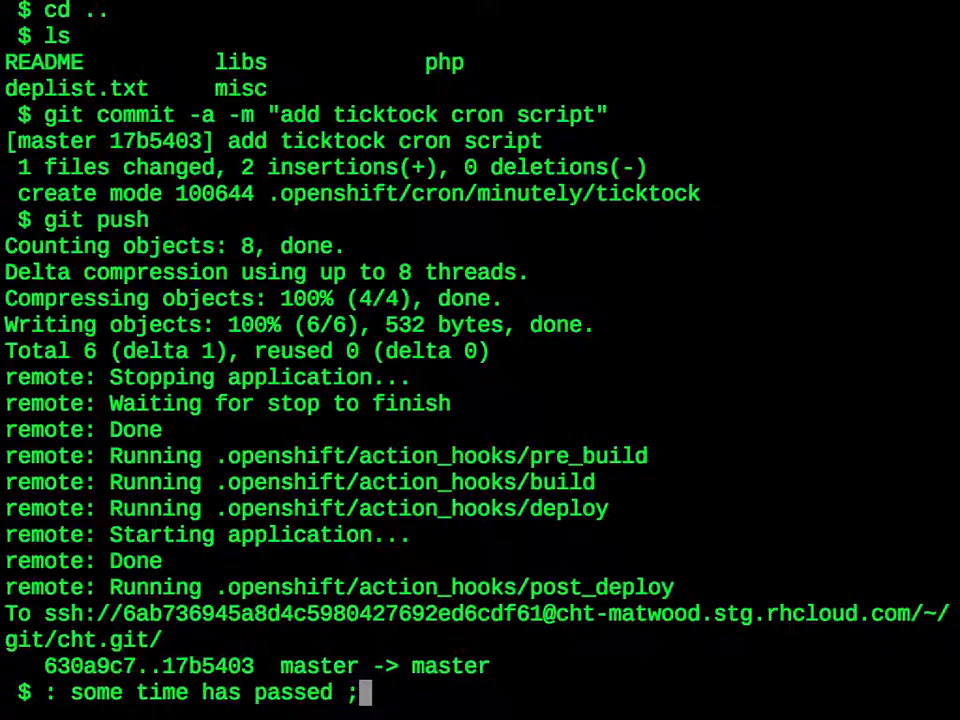
pyautogui.press('Return')
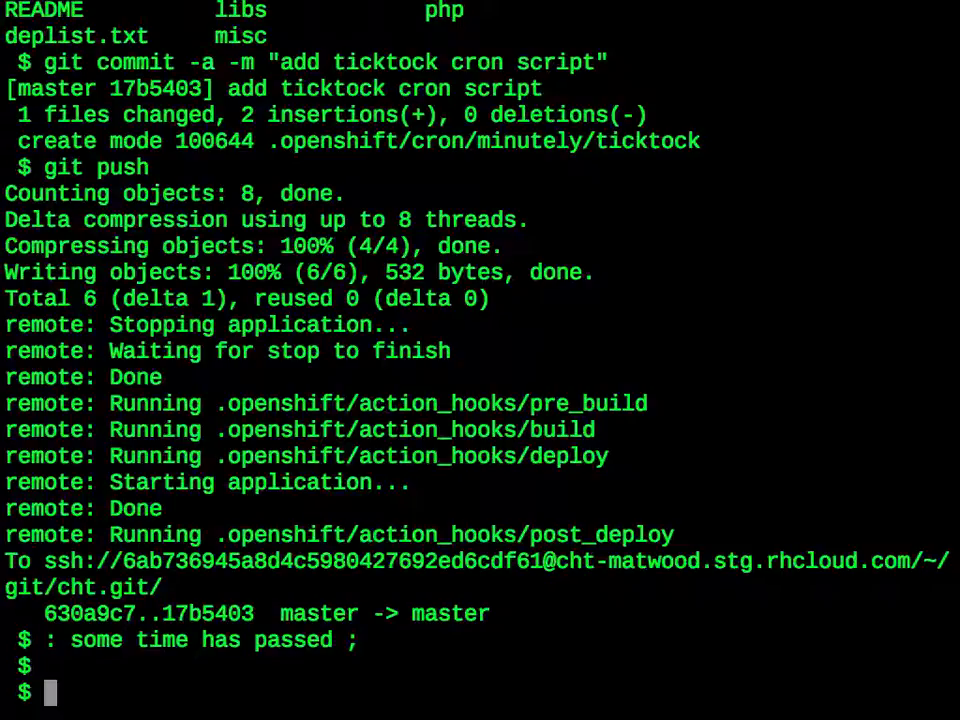
# - Tail cht/logs/ticktock.log with rhc-tail-files -a cht -f, confirming with the password
pyautogui.write('rhc-tai')
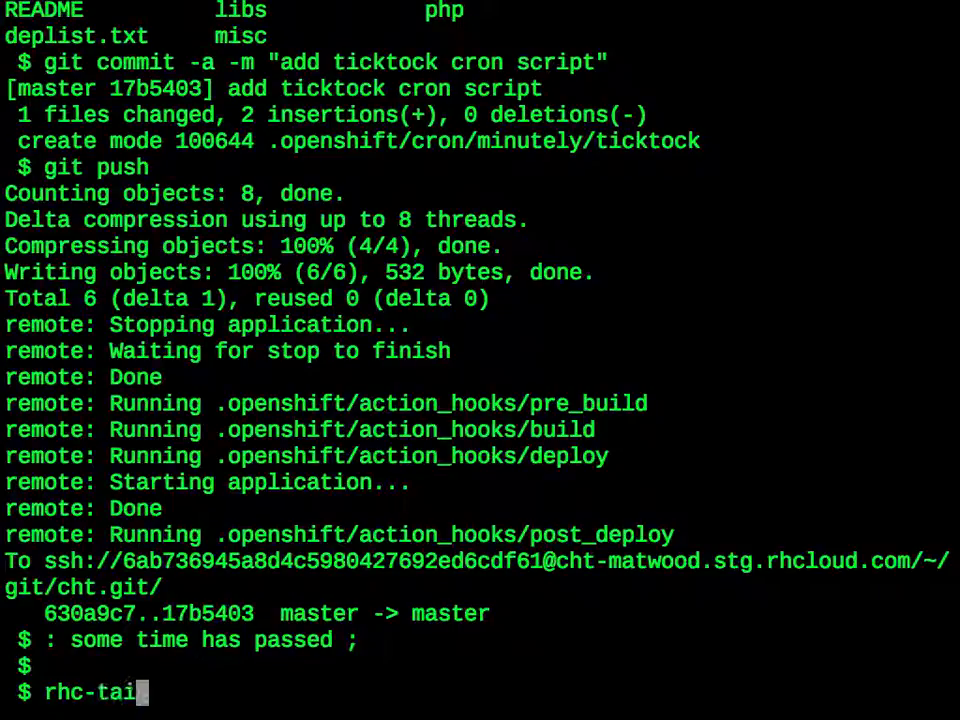
pyautogui.write('l-fai')
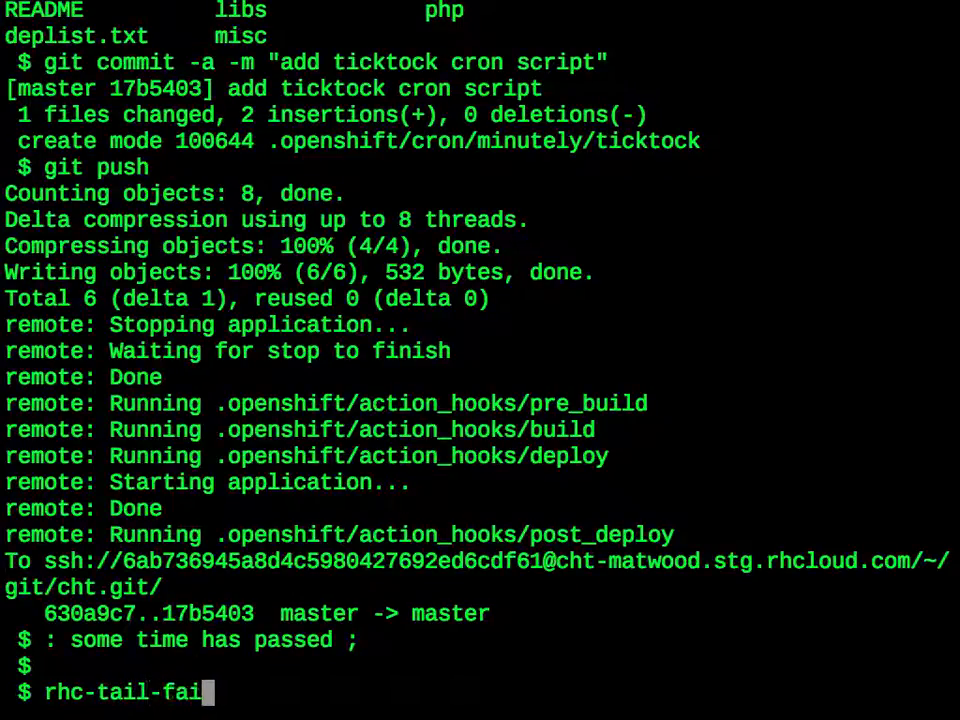
pyautogui.write('les')
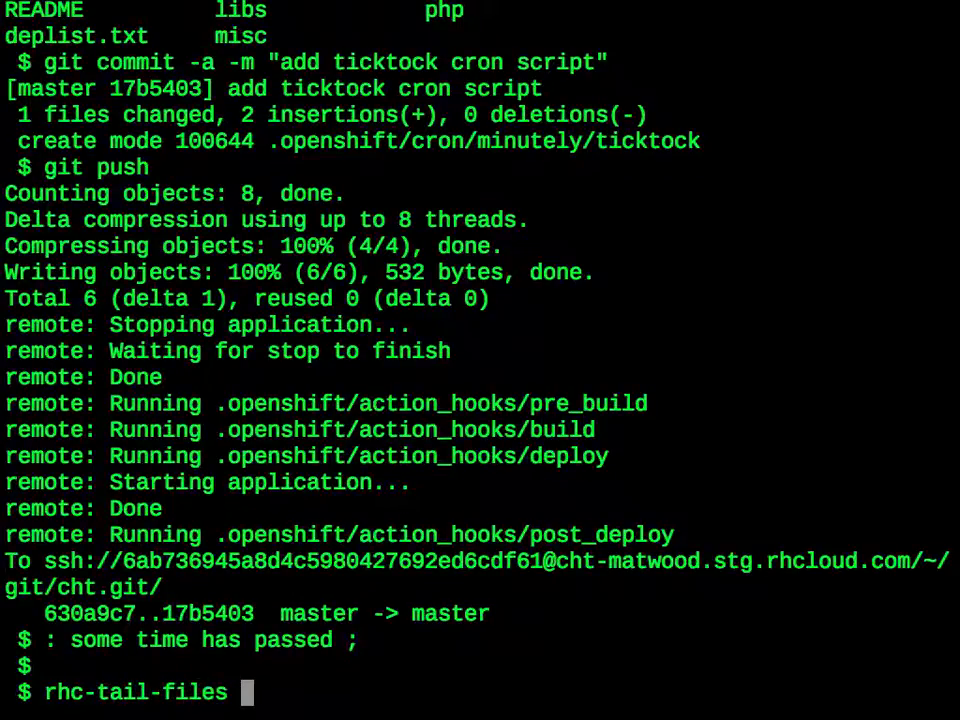
pyautogui.write('-a')
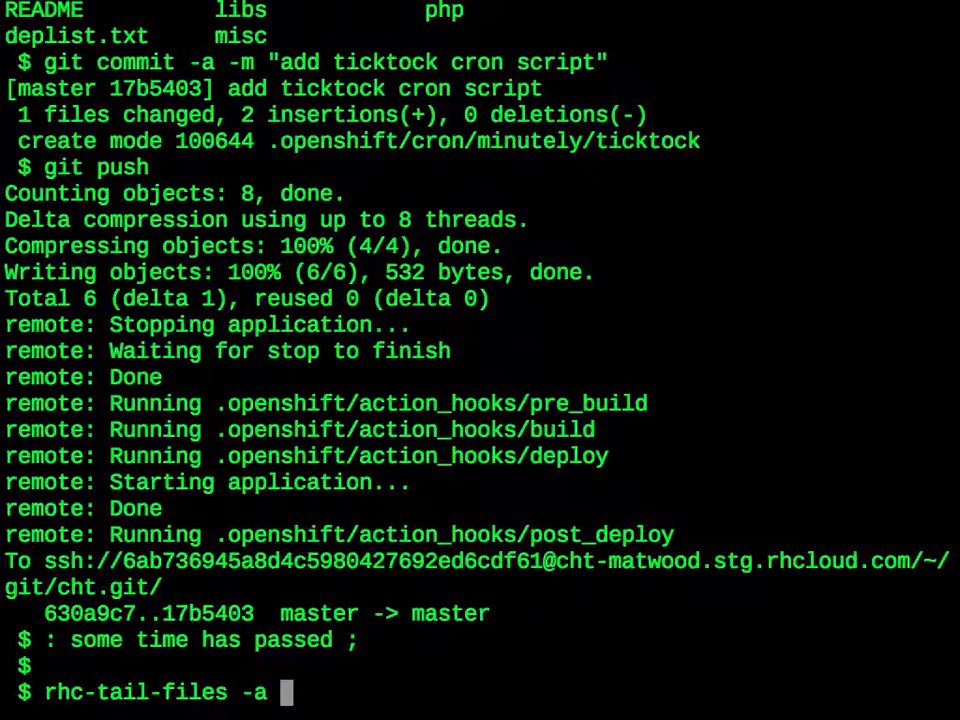
pyautogui.write('cht -f')
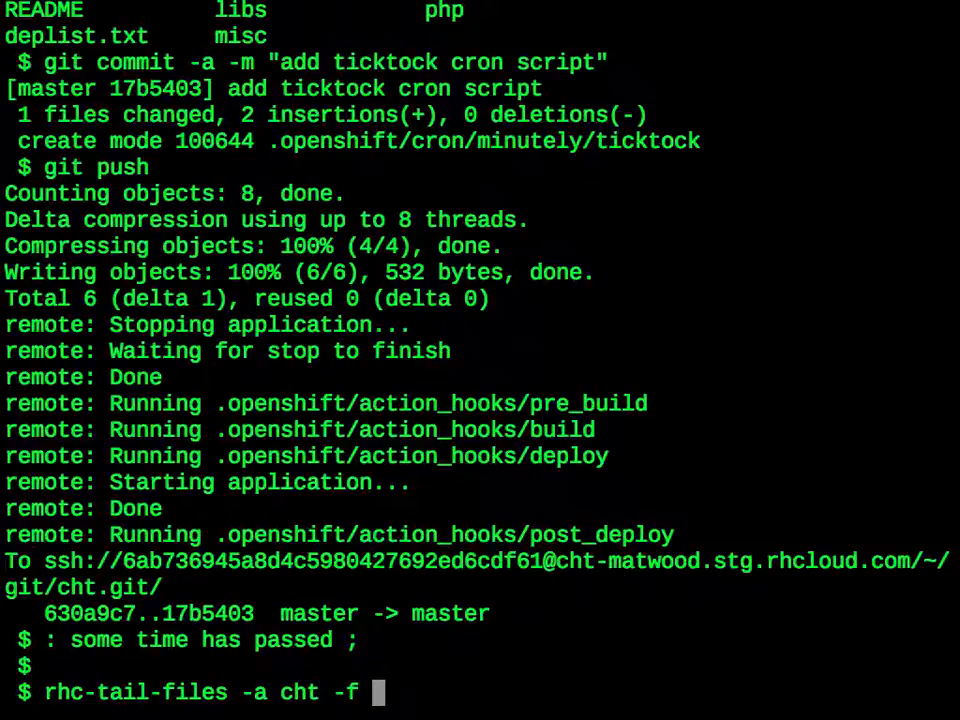
pyautogui.write('cht/l')
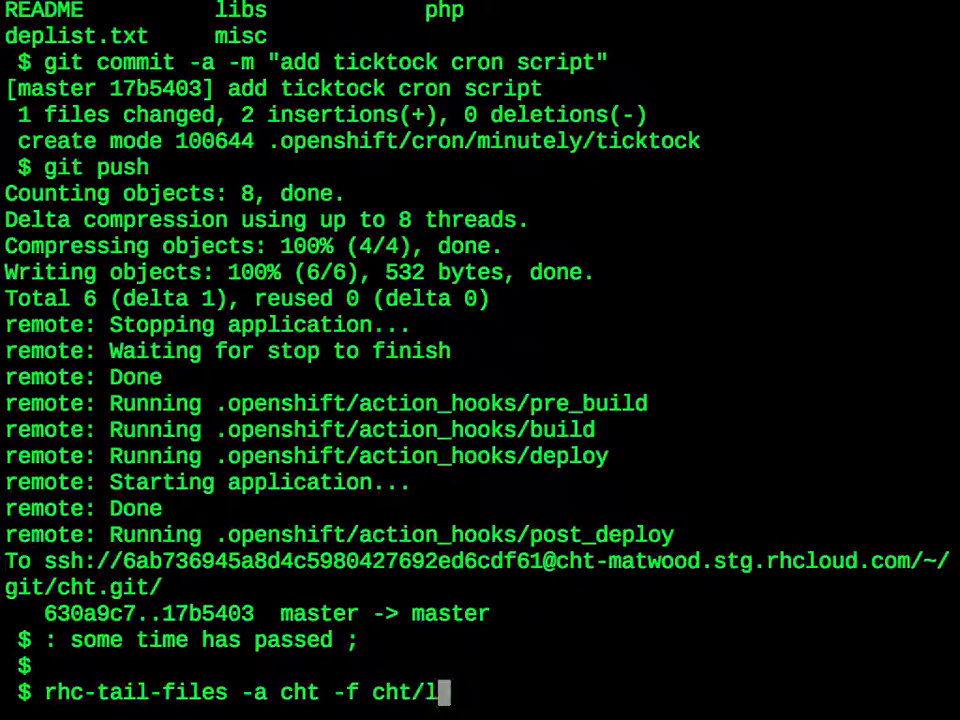
pyautogui.write('ogs/t')
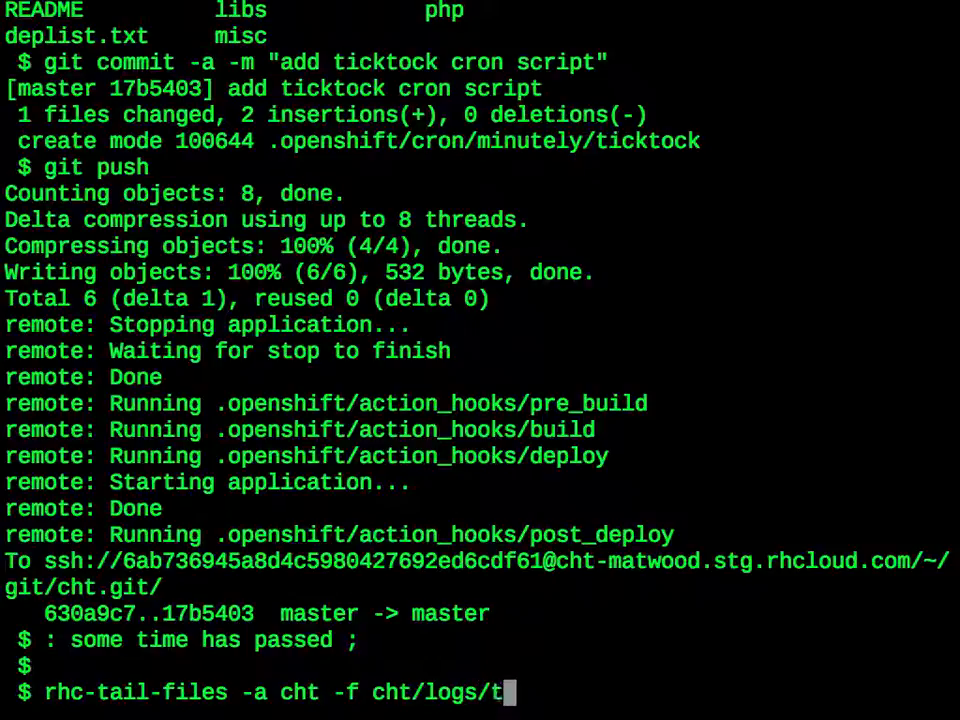
pyautogui.write('icktock.lo')
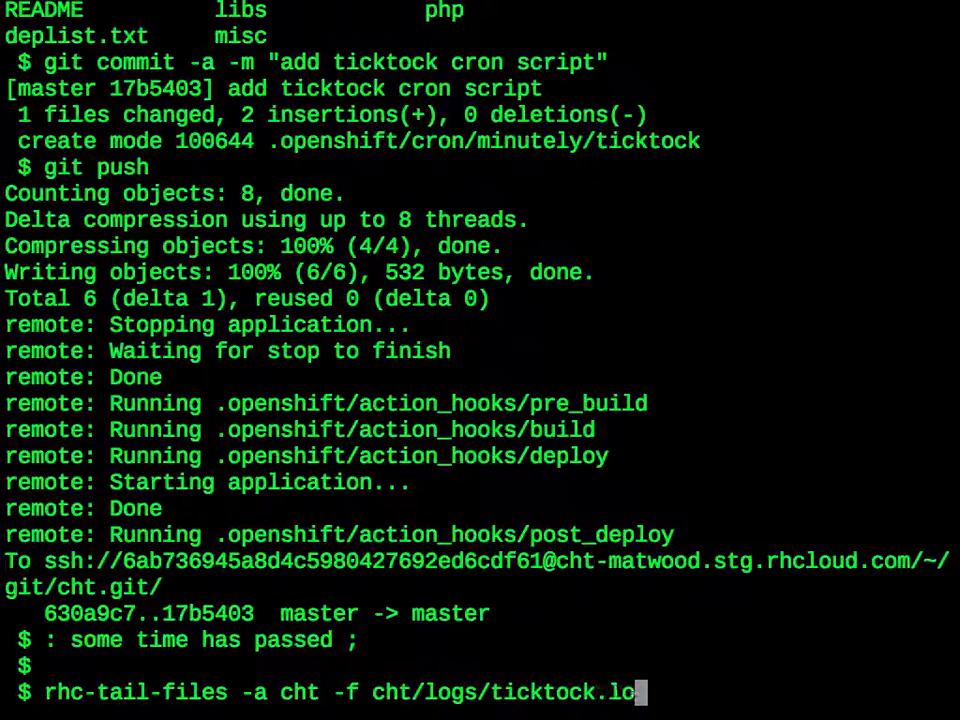
pyautogui.press('Return')
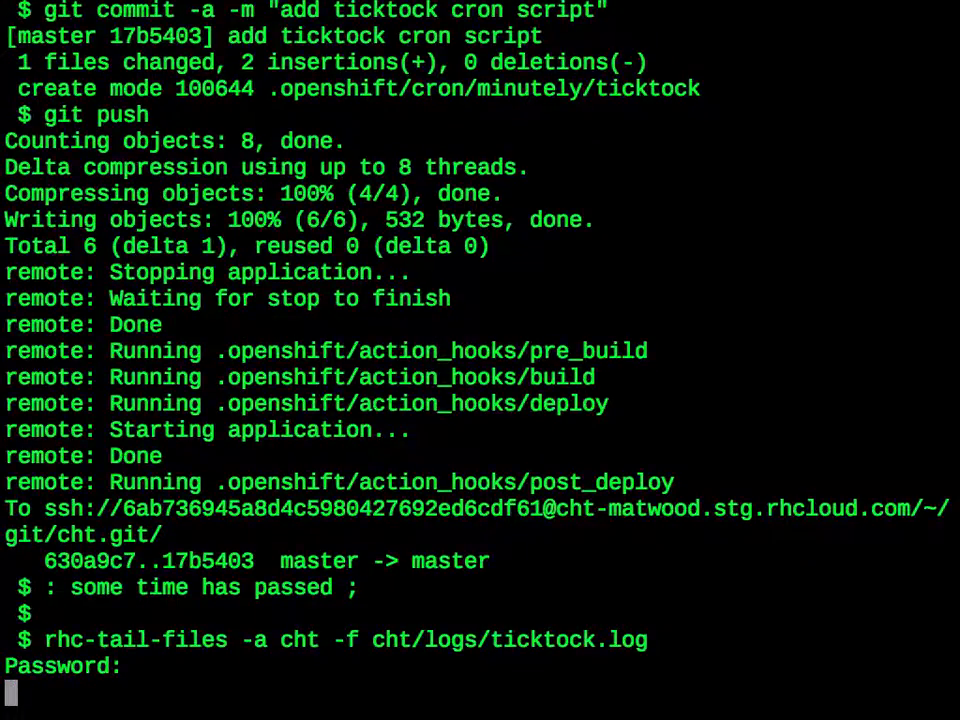
pyautogui.press('Return')
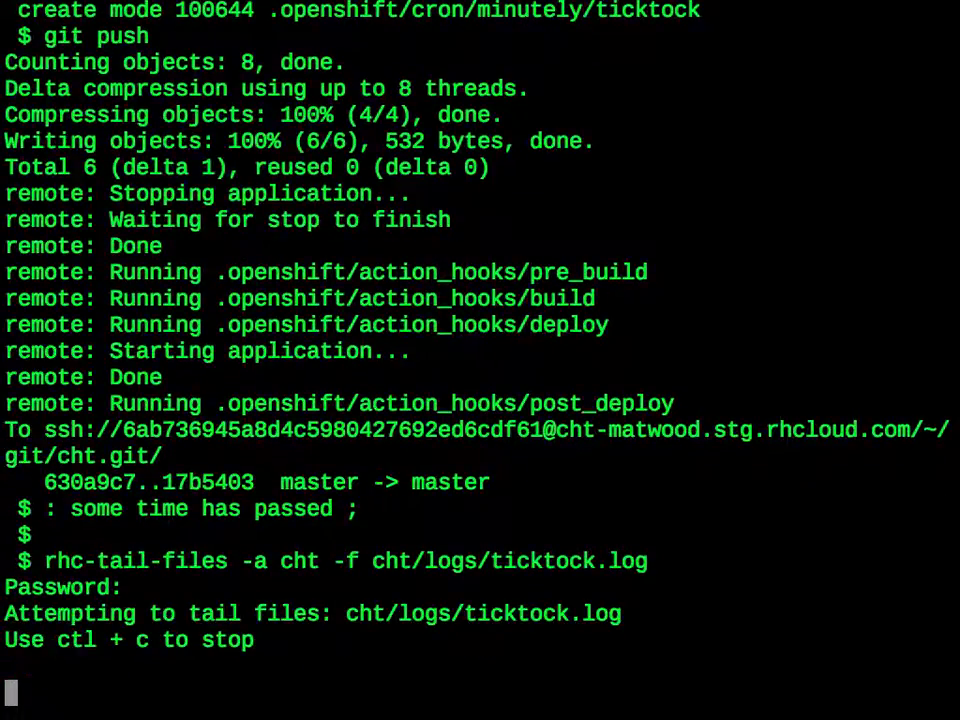